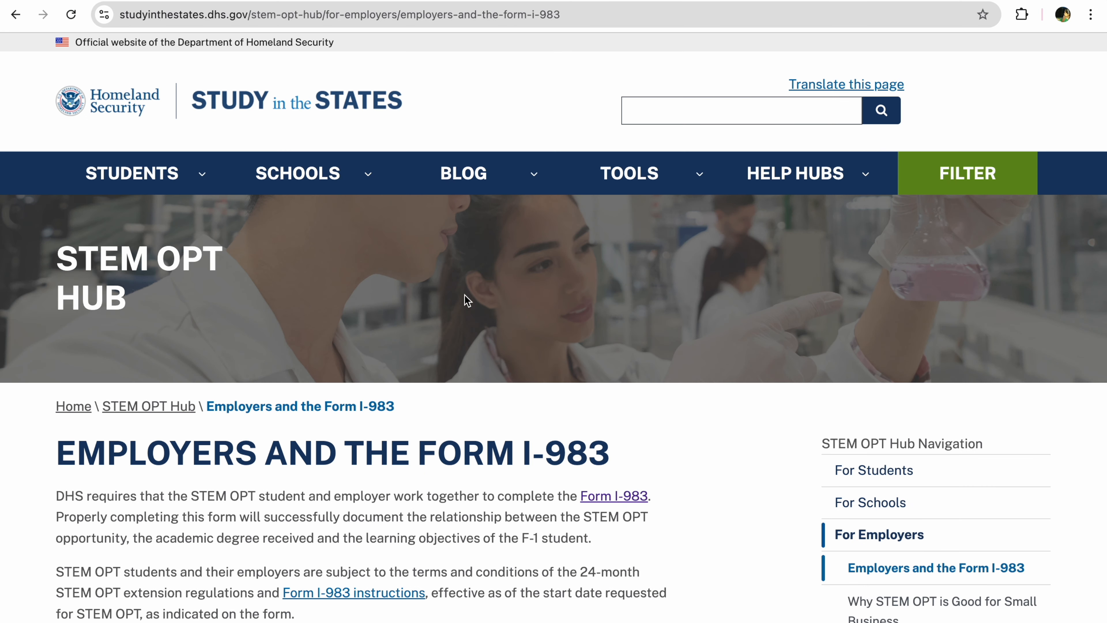
- Follow the 'Form I-983' link from the employers' page to the Form I-983 Overview page
{"action": "scroll", "scroll_direction": "down", "scroll_amount": 3}
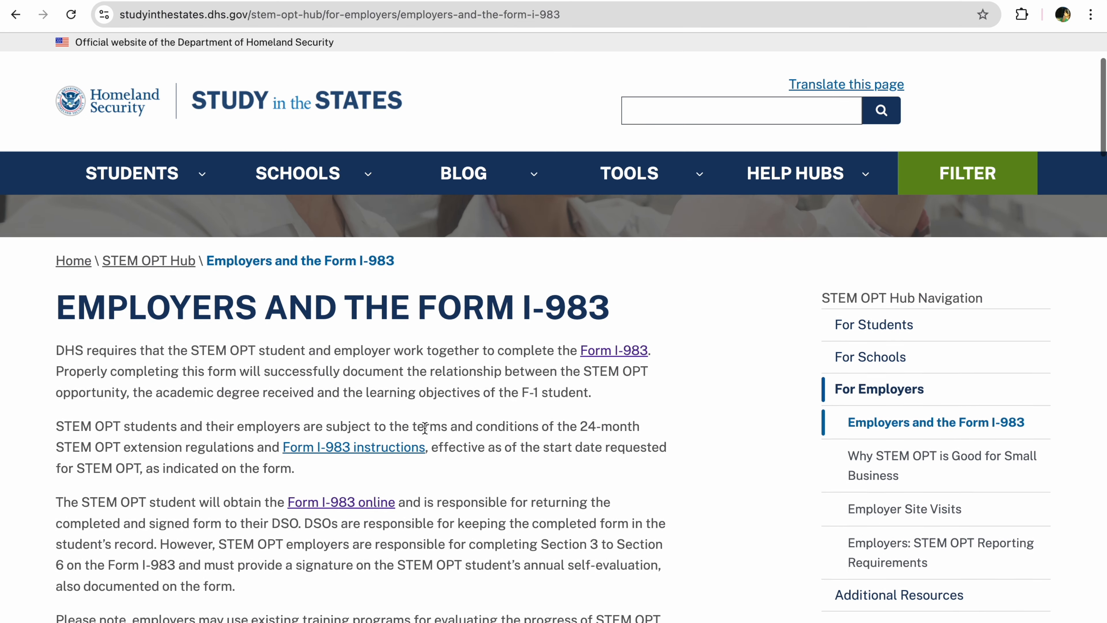
{"action": "scroll", "scroll_direction": "down", "scroll_amount": 3}
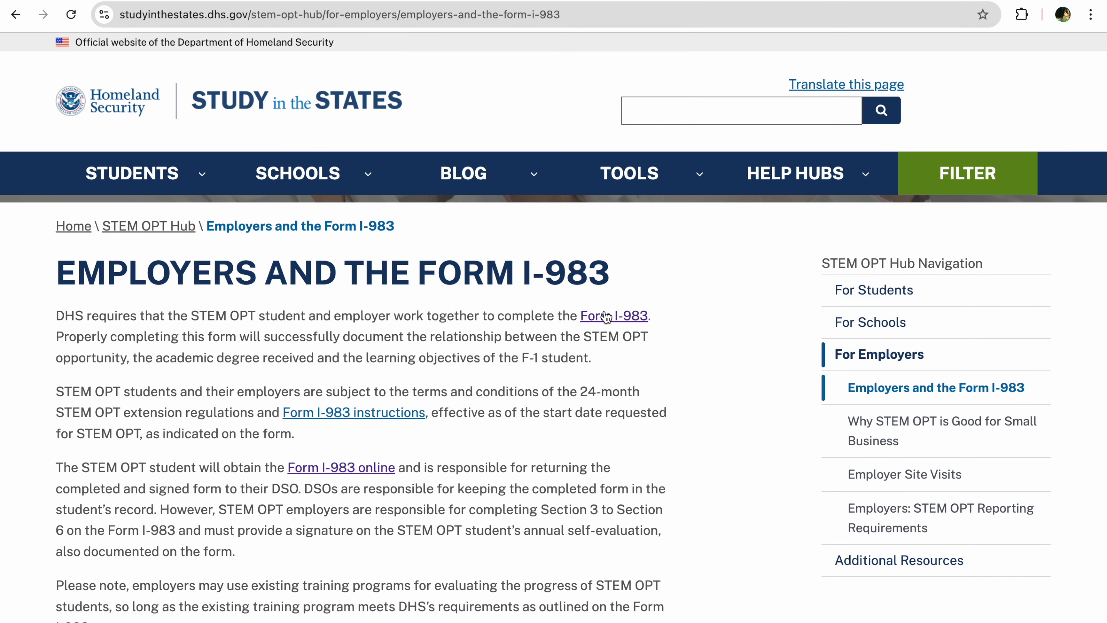
{"action": "left_click", "coordinate": [606, 316]}
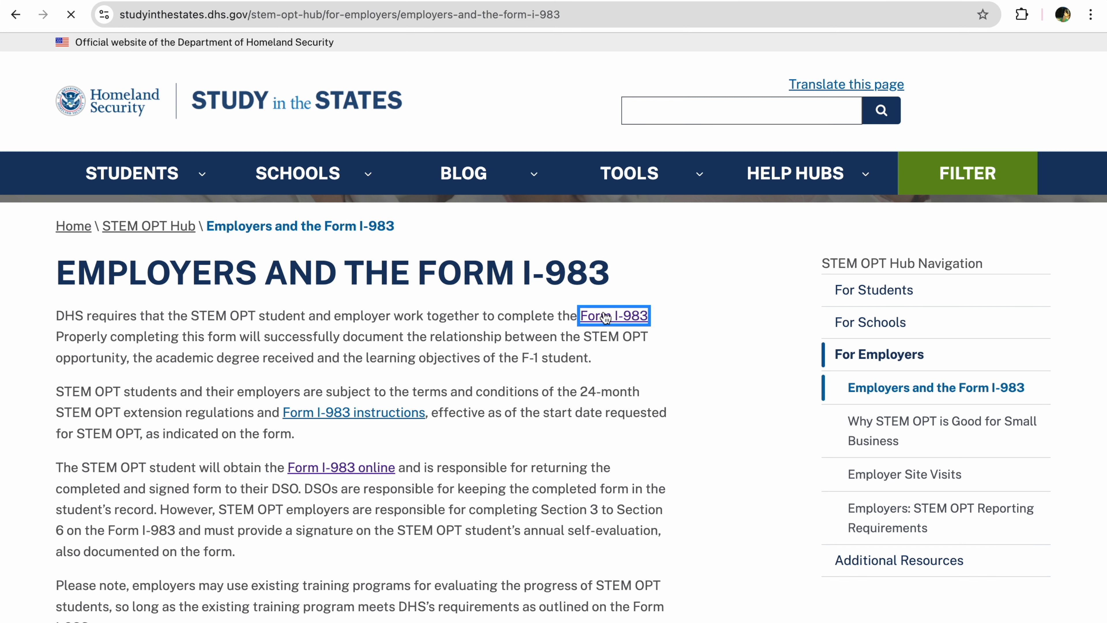
{"action": "left_click", "coordinate": [605, 316]}
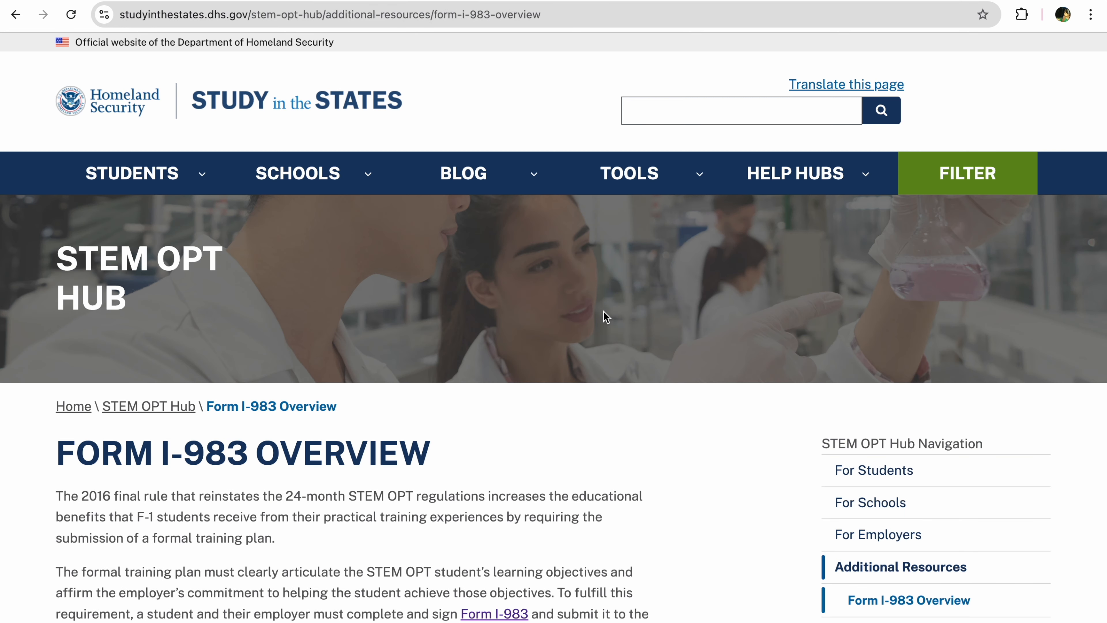
- Scroll through the Form I-983 Overview page to read its instructions
{"action": "scroll", "scroll_direction": "down", "scroll_amount": 3}
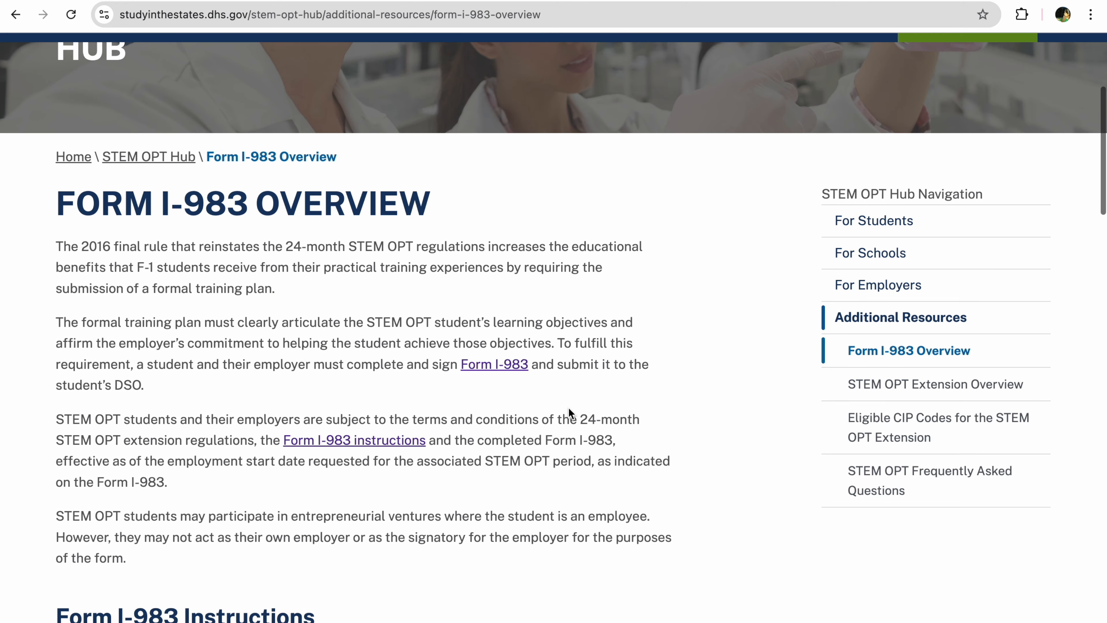
{"action": "scroll", "scroll_direction": "down", "scroll_amount": 3}
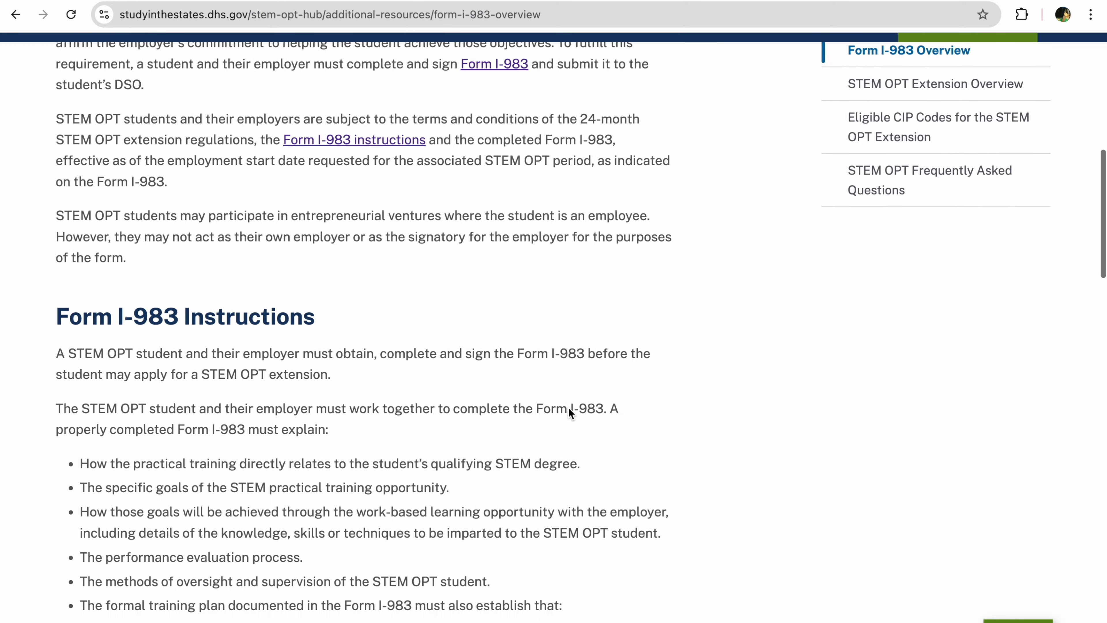
{"action": "scroll", "scroll_direction": "down", "scroll_amount": 3}
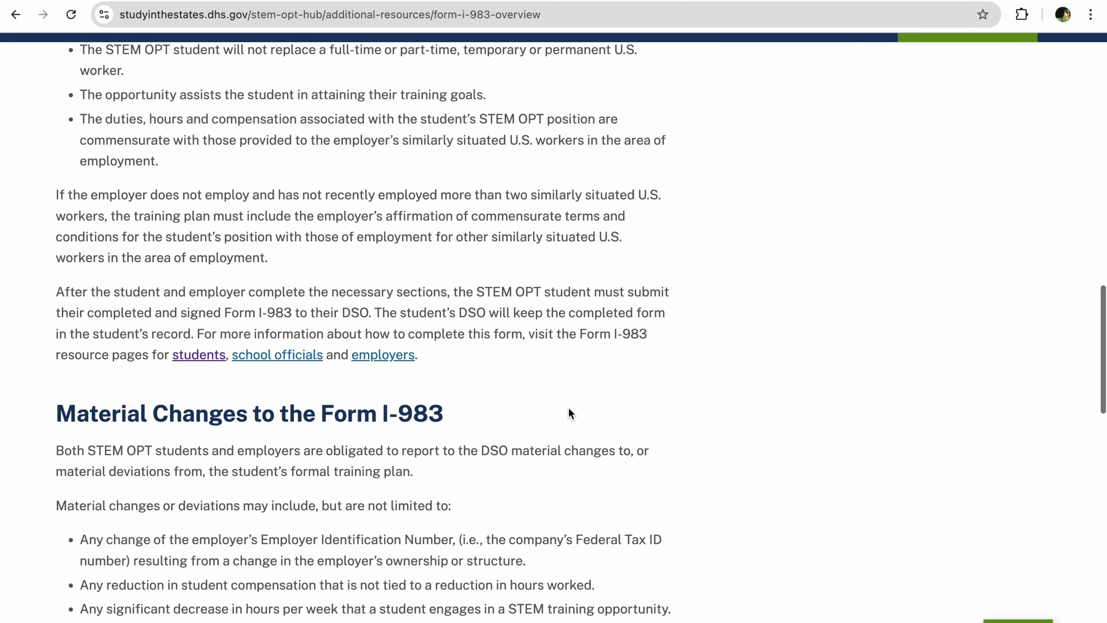
{"action": "scroll", "scroll_direction": "up", "scroll_amount": 3}
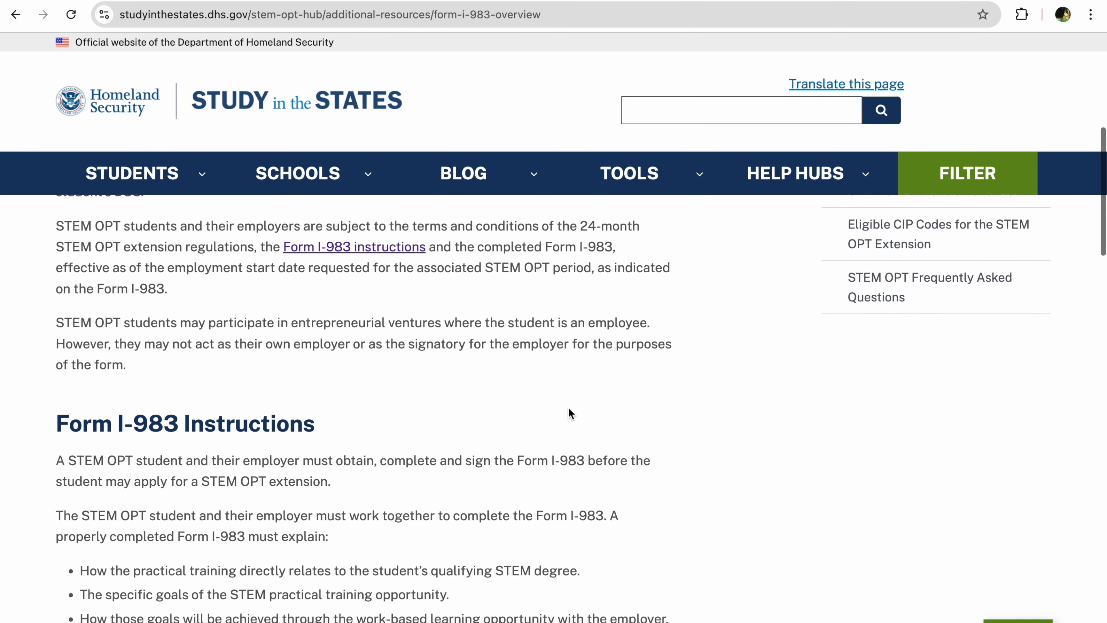
- Fill Section 1 name, email, 'State university of New york buffalo' and SEVIS school code BUF214F00010000
{"action": "left_click", "coordinate": [354, 247]}
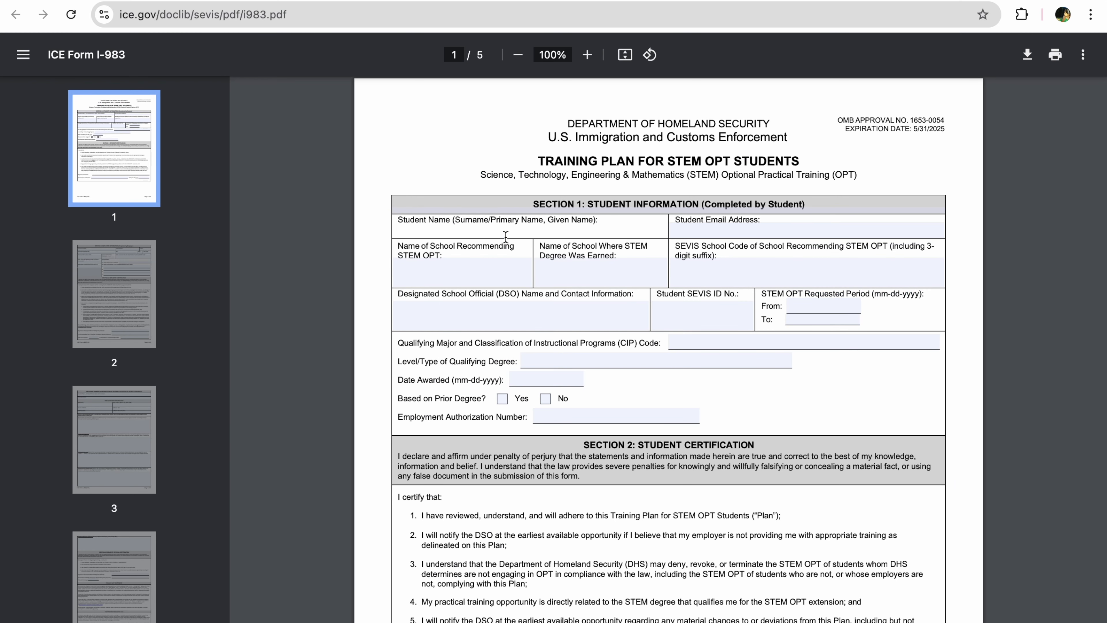
{"action": "type", "text": "xxx@buffalo.edu"}
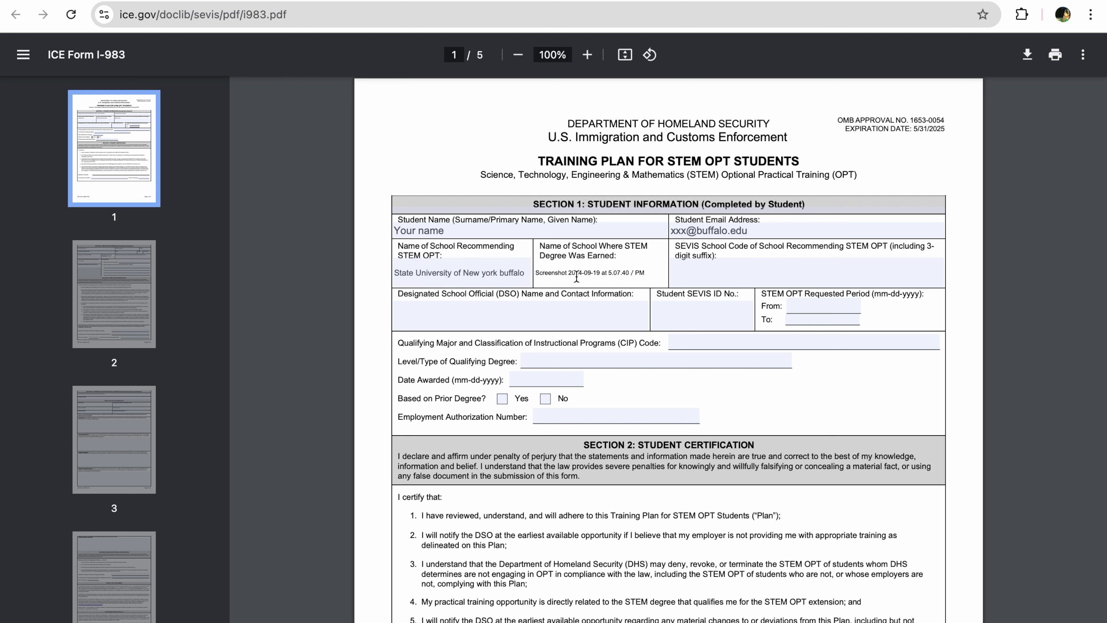
{"action": "type", "text": "State"}
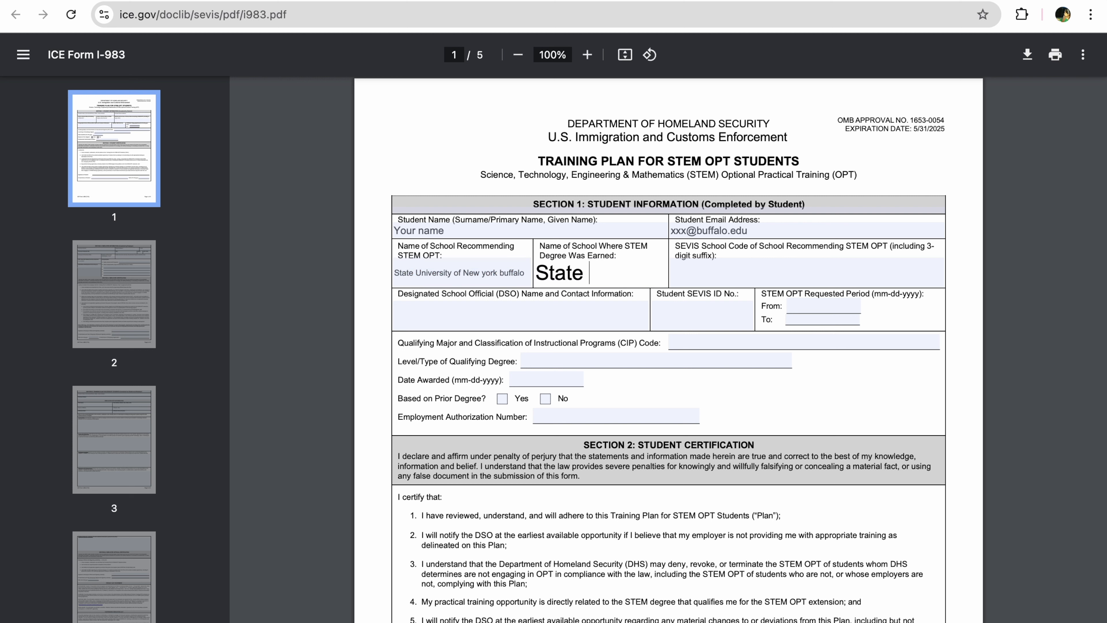
{"action": "type", "text": "State university of New york buffalo"}
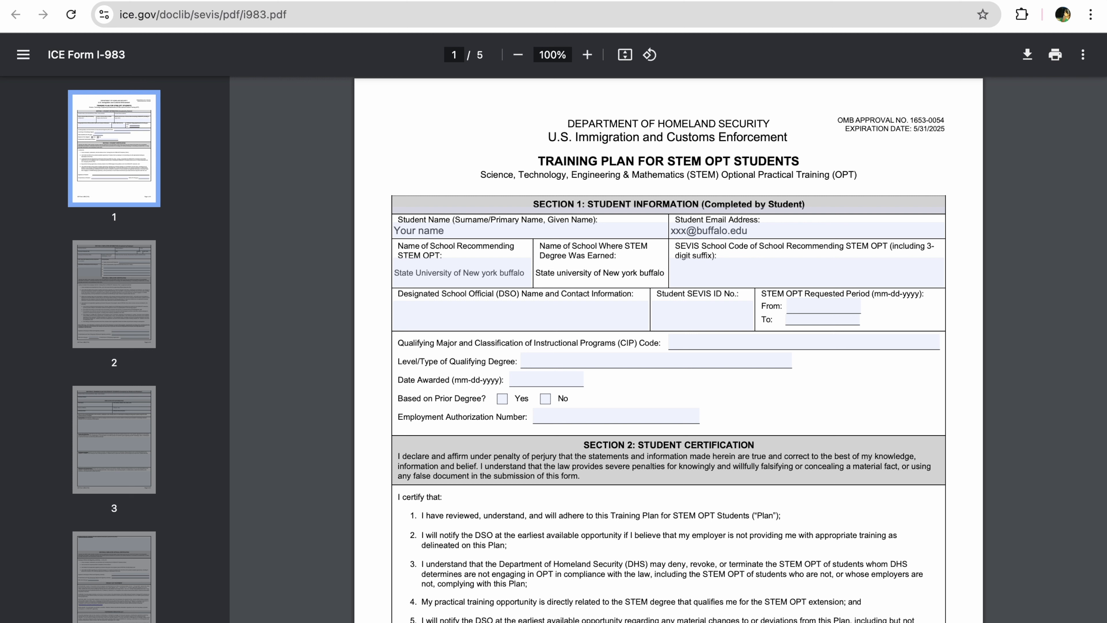
{"action": "type", "text": "BUF214F"}
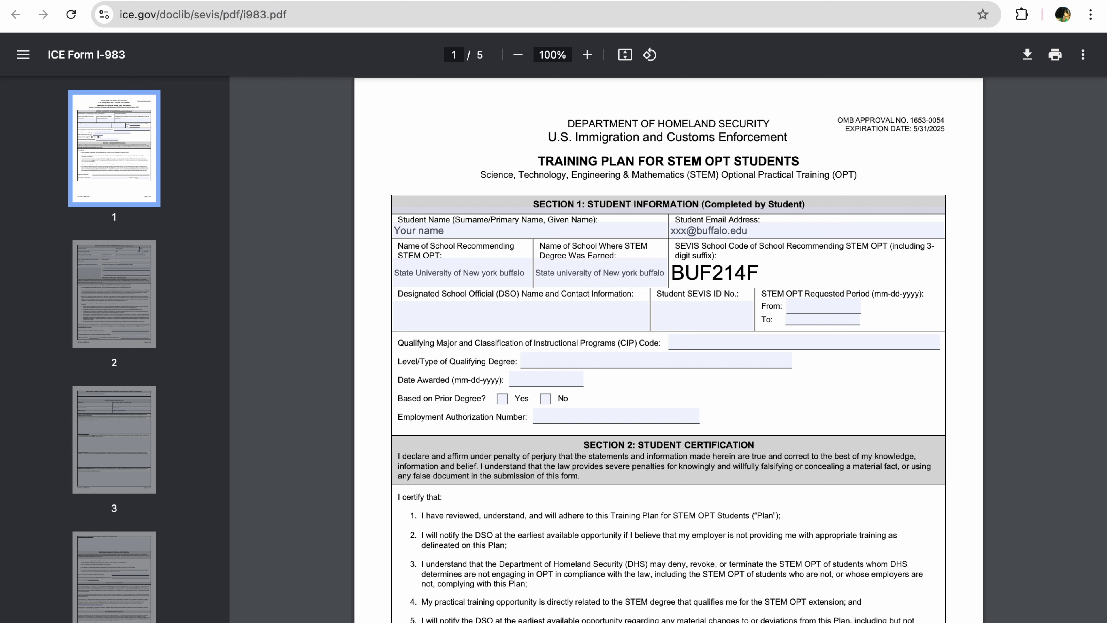
{"action": "type", "text": "00010000"}
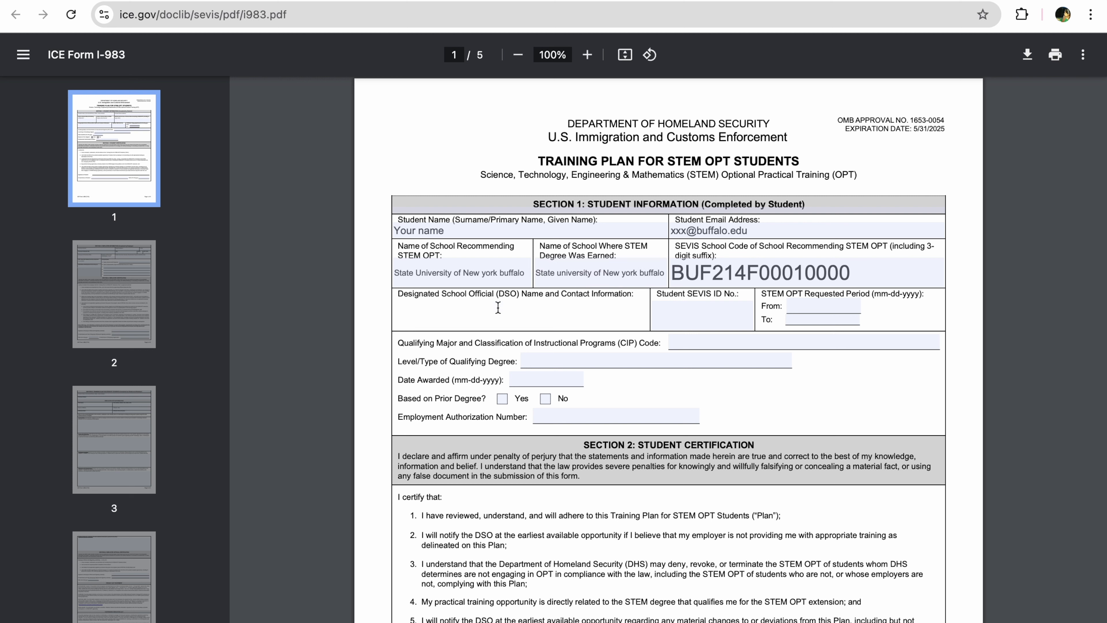
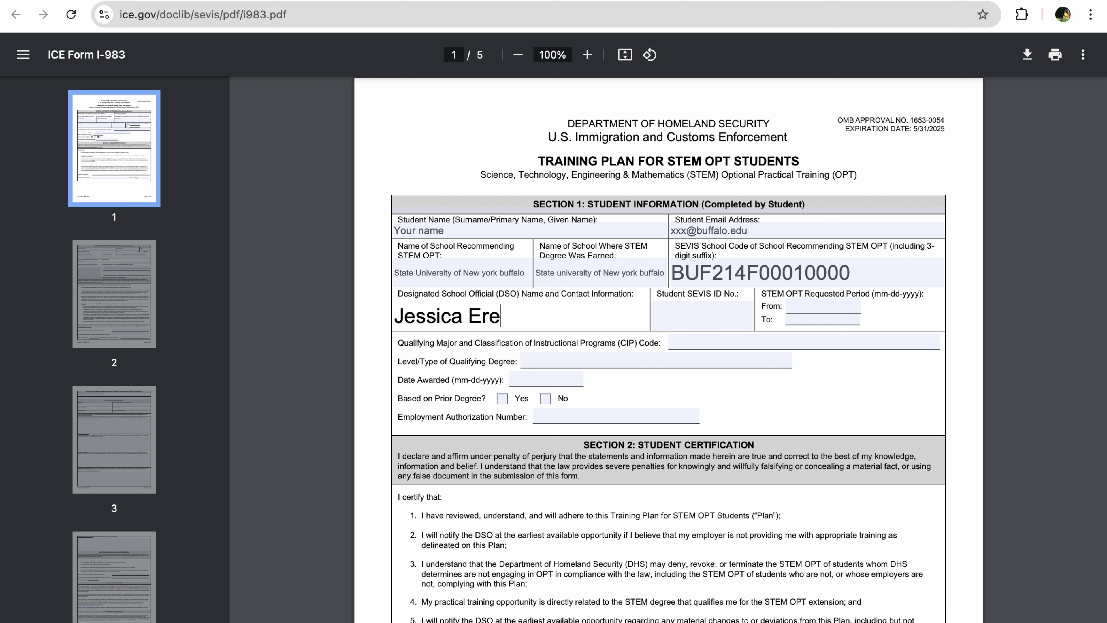
{"action": "type", "text": "iz210, T"}
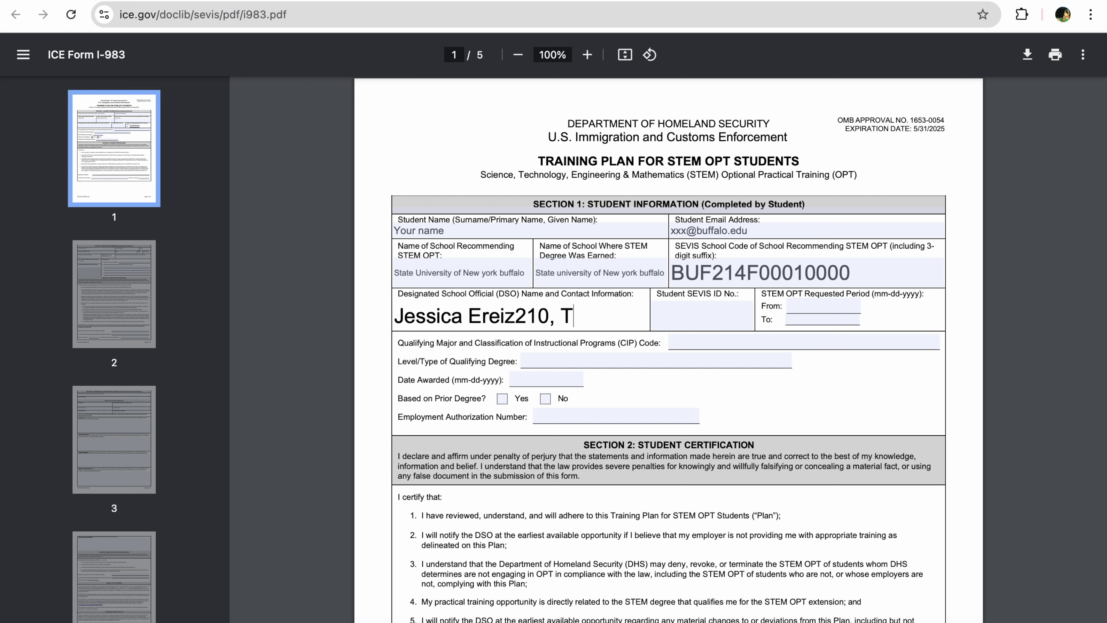
{"action": "type", "text": "albert hall, NY"}
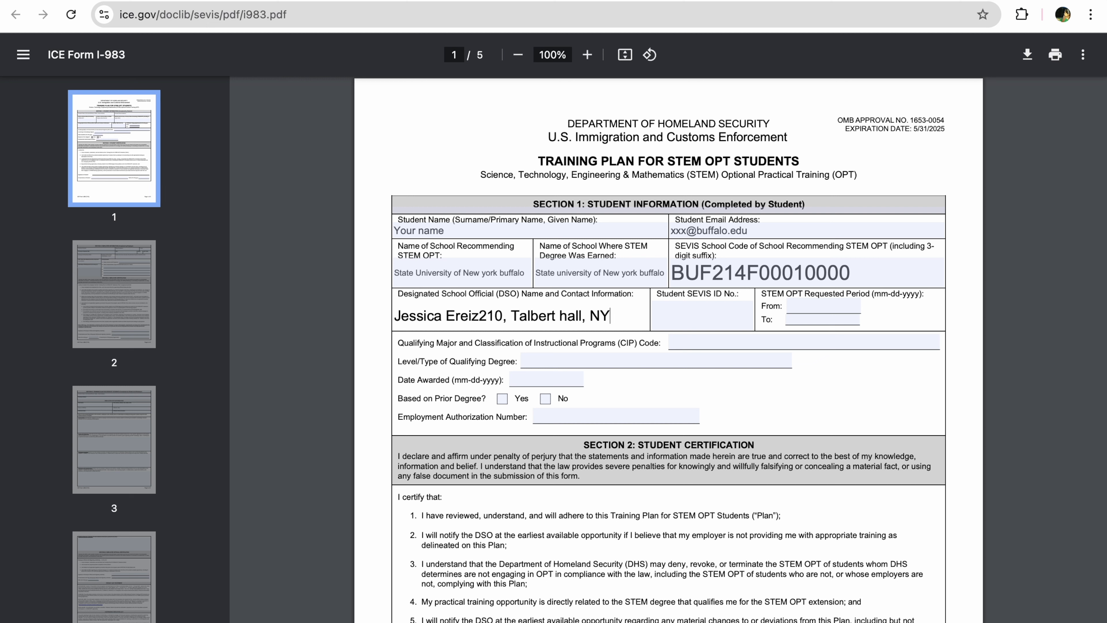
{"action": "type", "text": "14260716-22258"}
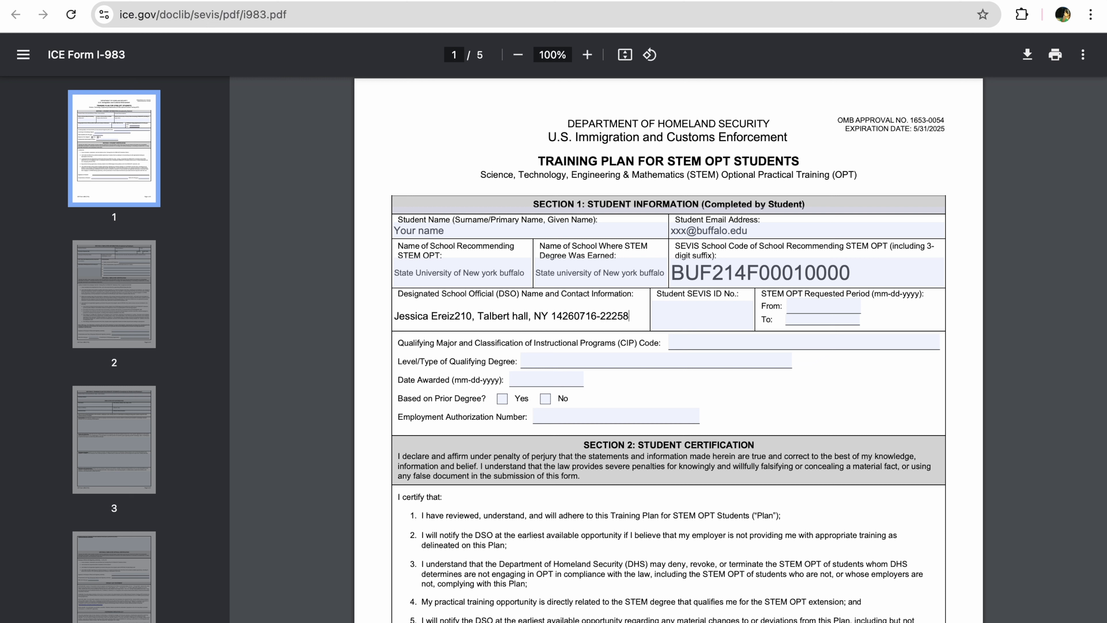
{"action": "type", "text": "Email:"}
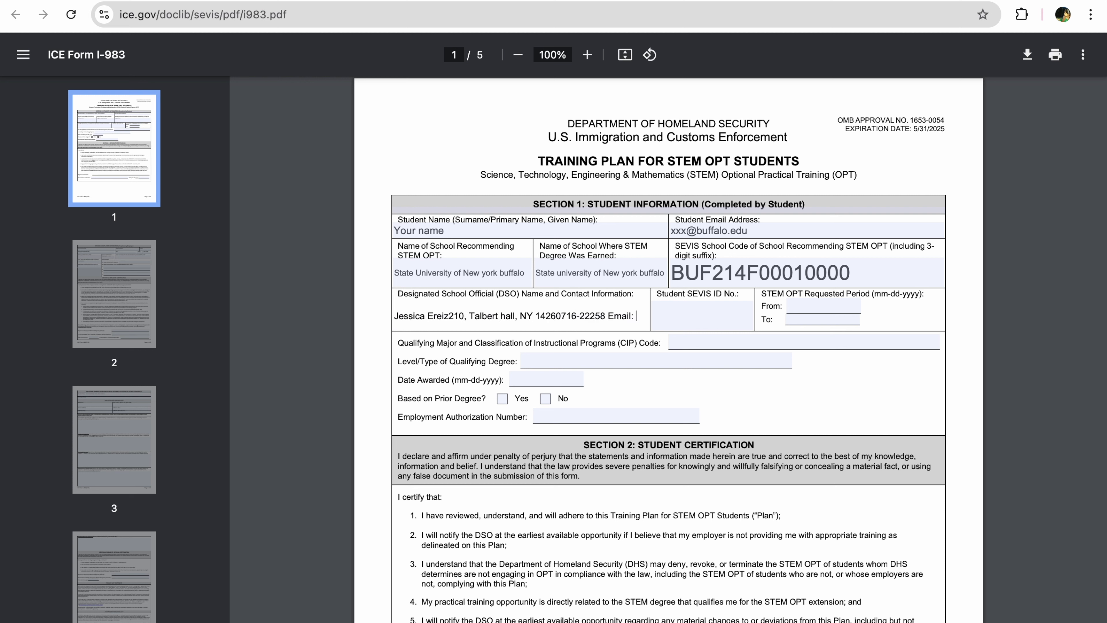
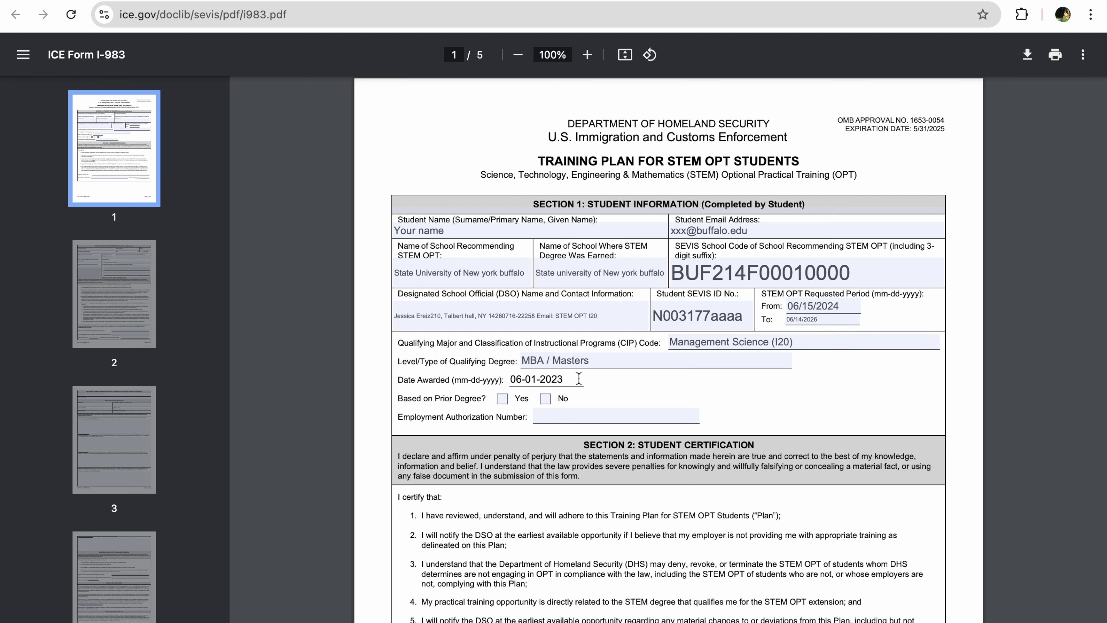
- Enter SEVIS ID N003177aaaa, OPT dates 06/15/2024–06/14, CIP I20, MBA / Masters and award date 06-01-2023
{"action": "scroll", "scroll_direction": "down", "scroll_amount": 3}
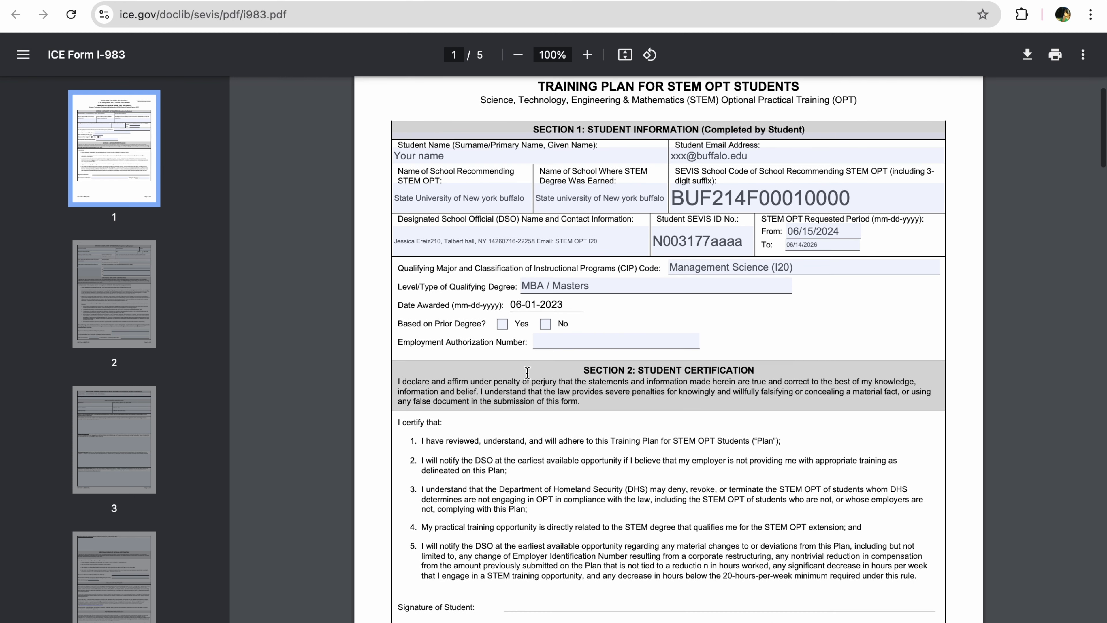
- Mark No for Based on Prior Degree and note 'Employer will p...' in the employment authorization field
{"action": "left_click", "coordinate": [545, 324]}
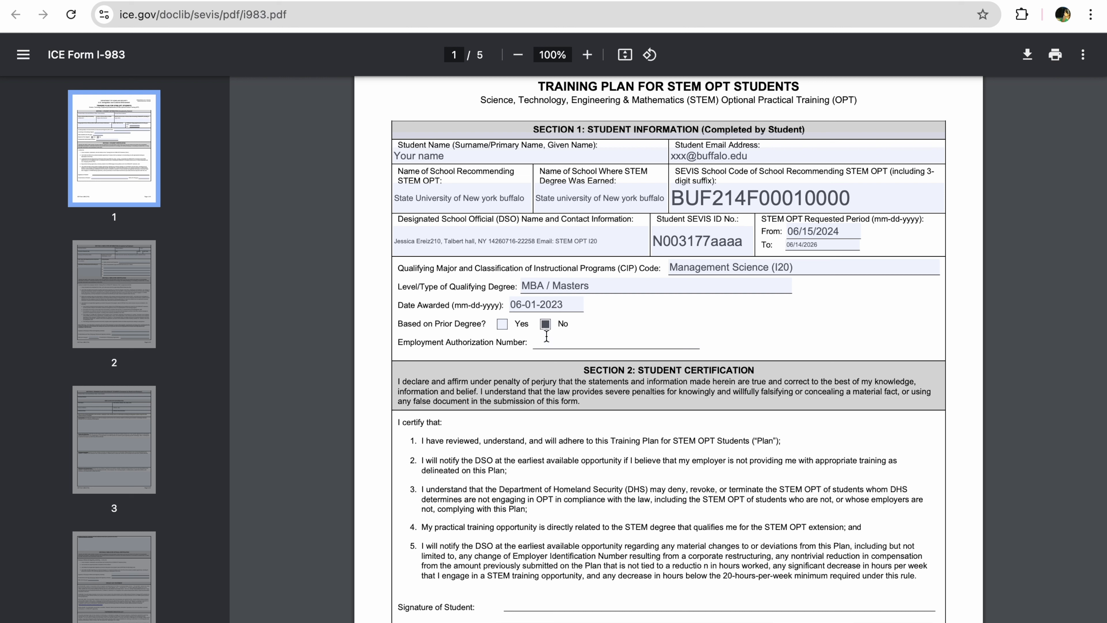
{"action": "type", "text": "Employer"}
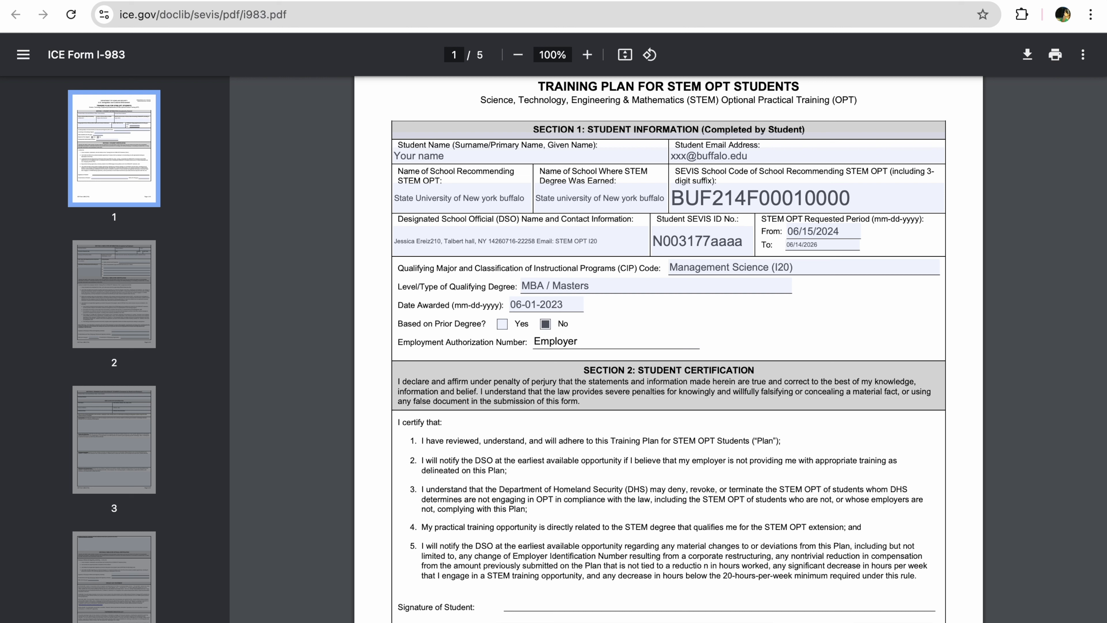
{"action": "type", "text": "will p"}
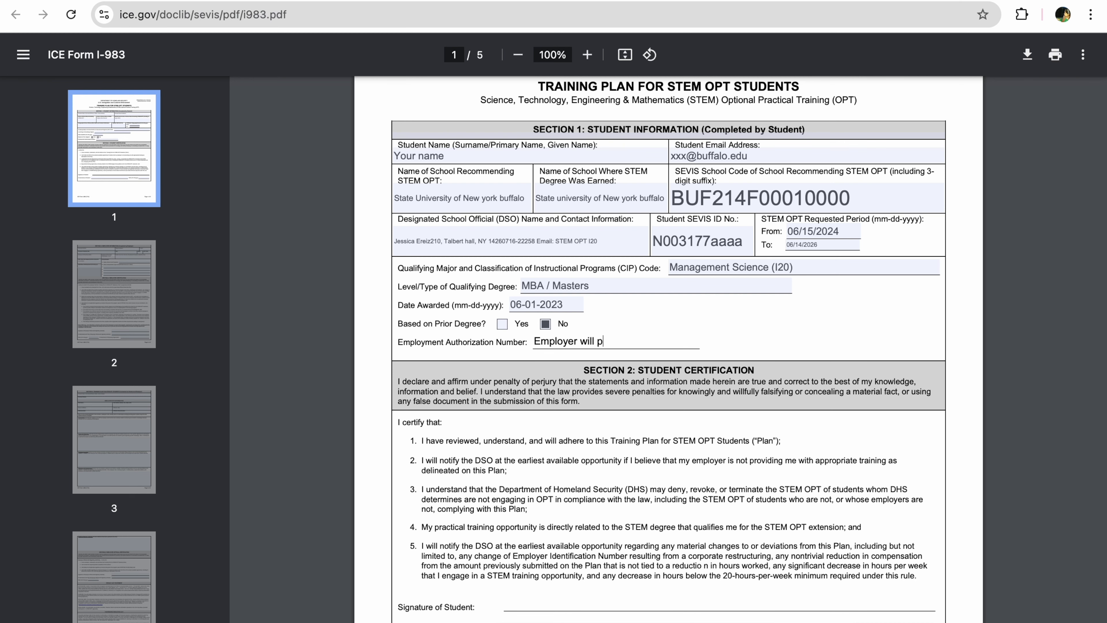
- Fill Section 2 printed name 'Realeeyes', 'same date' and signature note 'Adobe signature preferr'
{"action": "scroll", "scroll_direction": "down", "scroll_amount": 3}
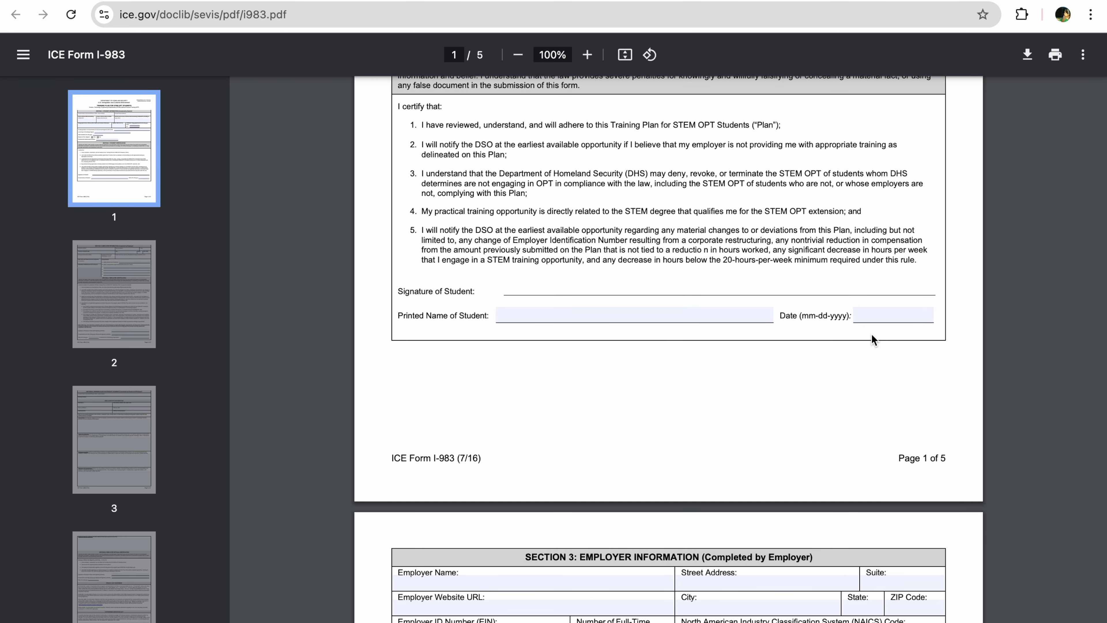
{"action": "type", "text": "Realeeyes"}
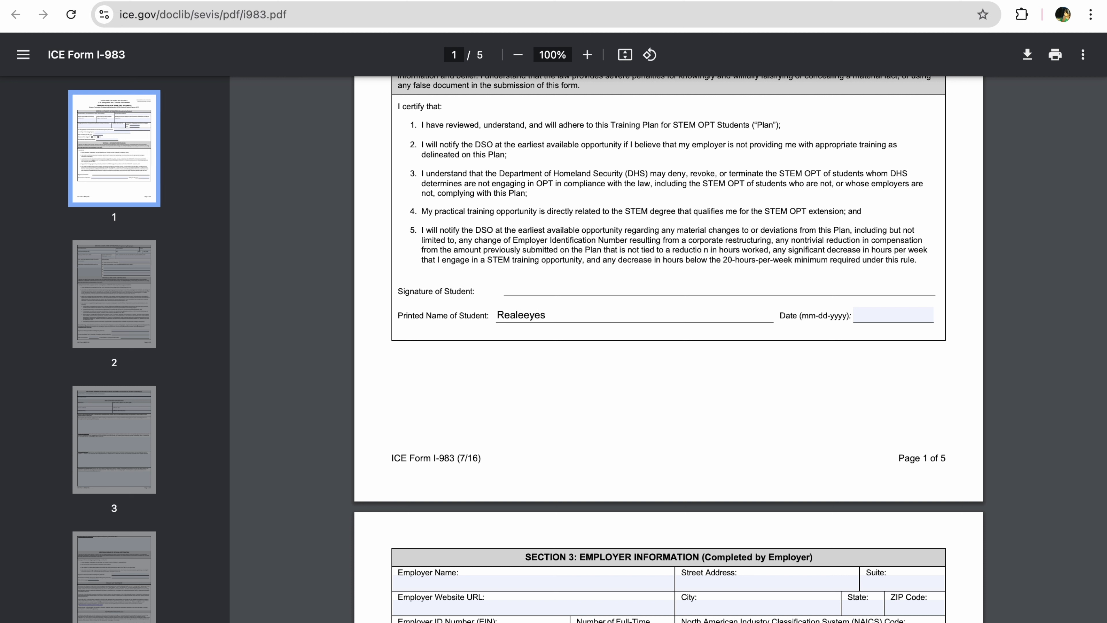
{"action": "type", "text": "same date"}
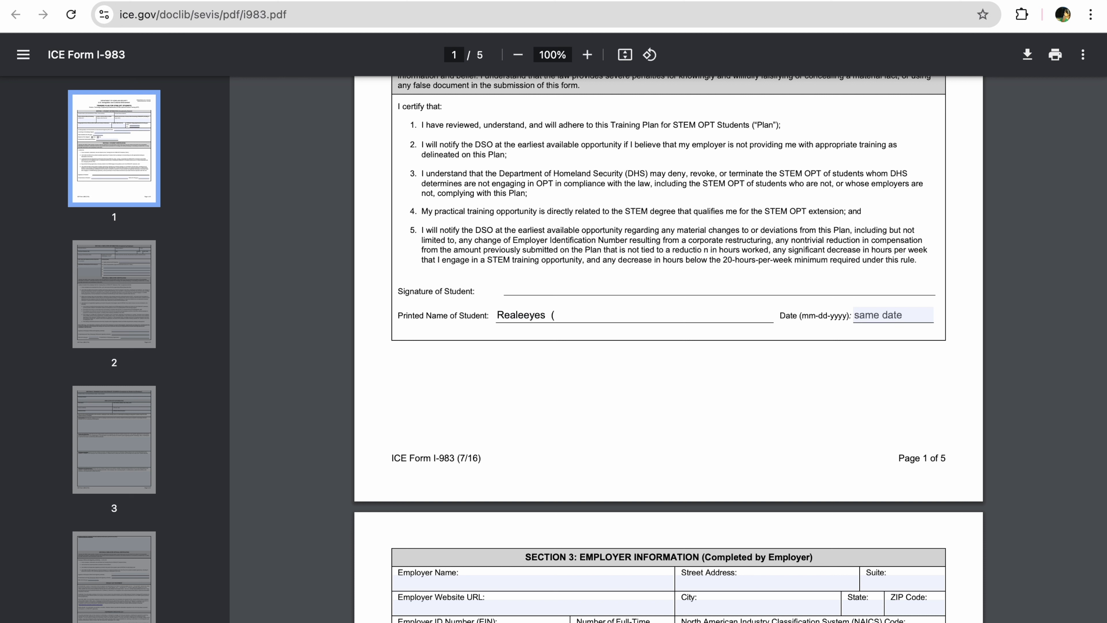
{"action": "type", "text": "Adobe signature preferr"}
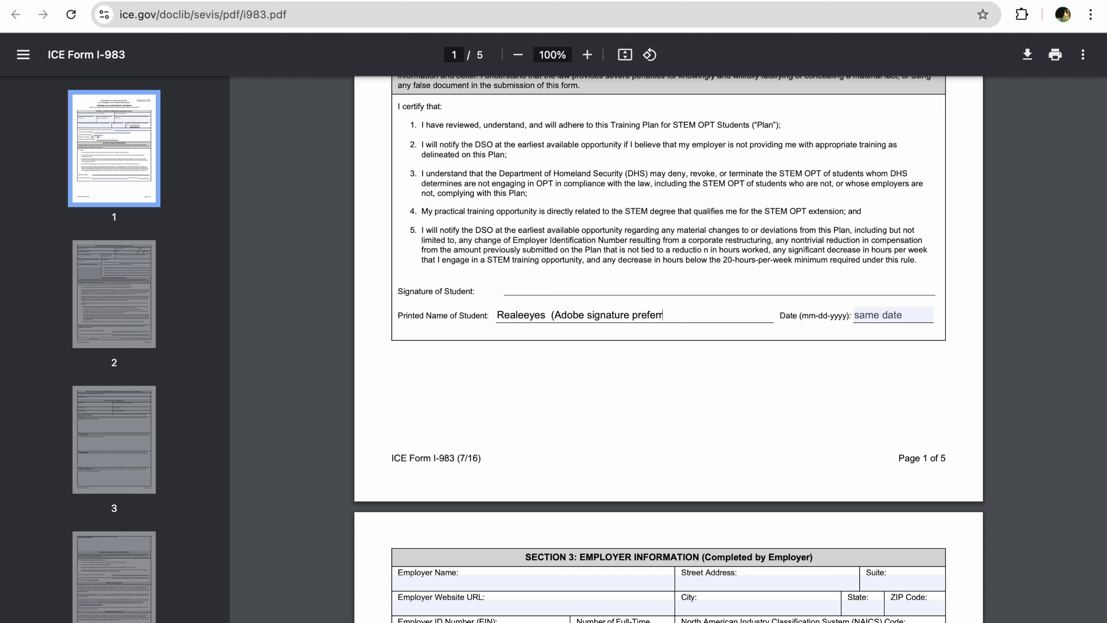
- Fill Section 3 'Company name', 'Their official website', EIN (78687228) and 50,234 employees
{"action": "scroll", "scroll_direction": "down", "scroll_amount": 3}
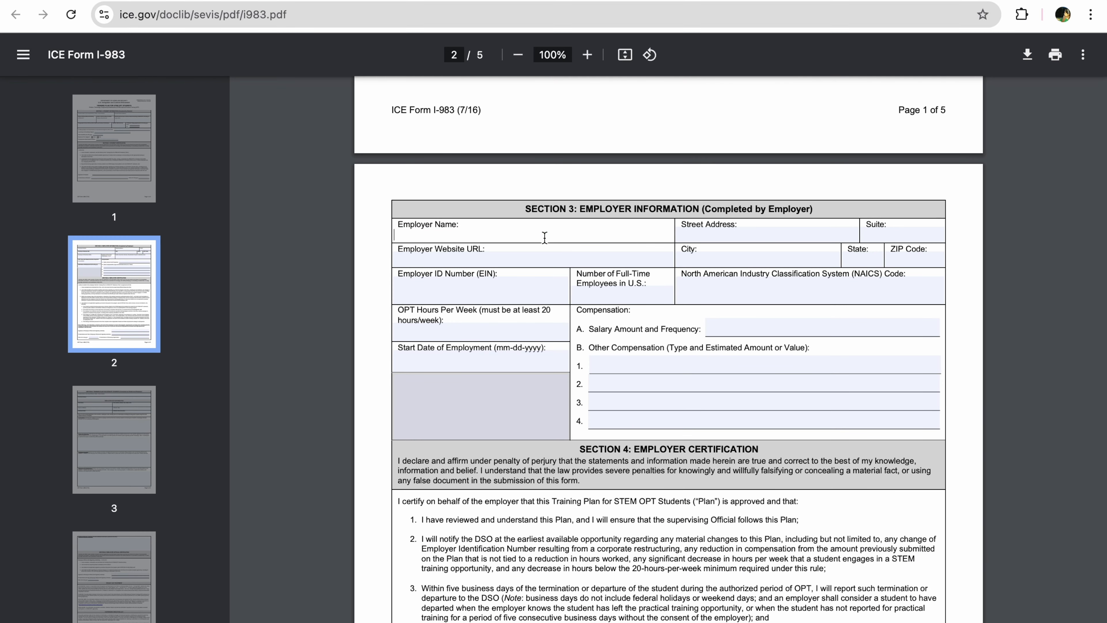
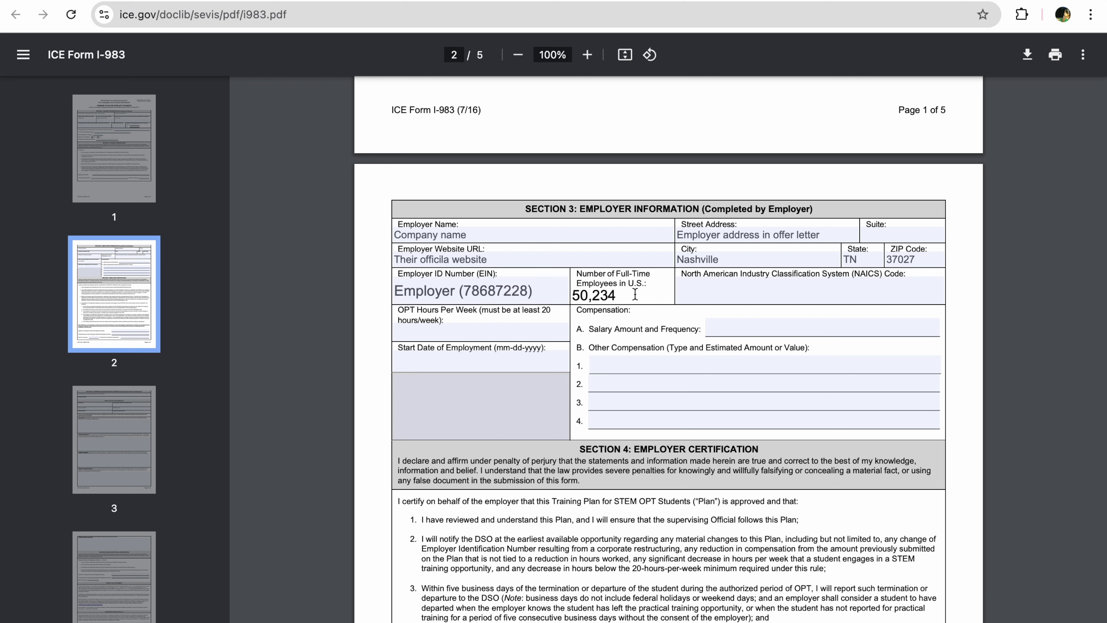
- Add employer placeholders, salary '5000 and biweekly' and 'Annual bonus (upto % on annual salary'
{"action": "type", "text": "(employer)"}
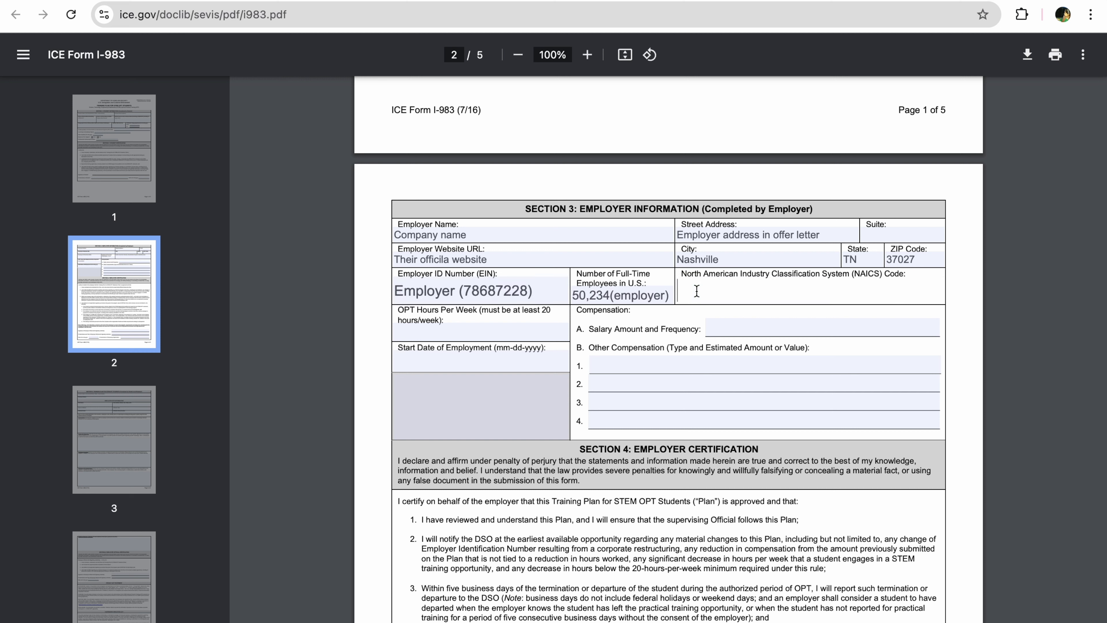
{"action": "type", "text": "Employer fill"}
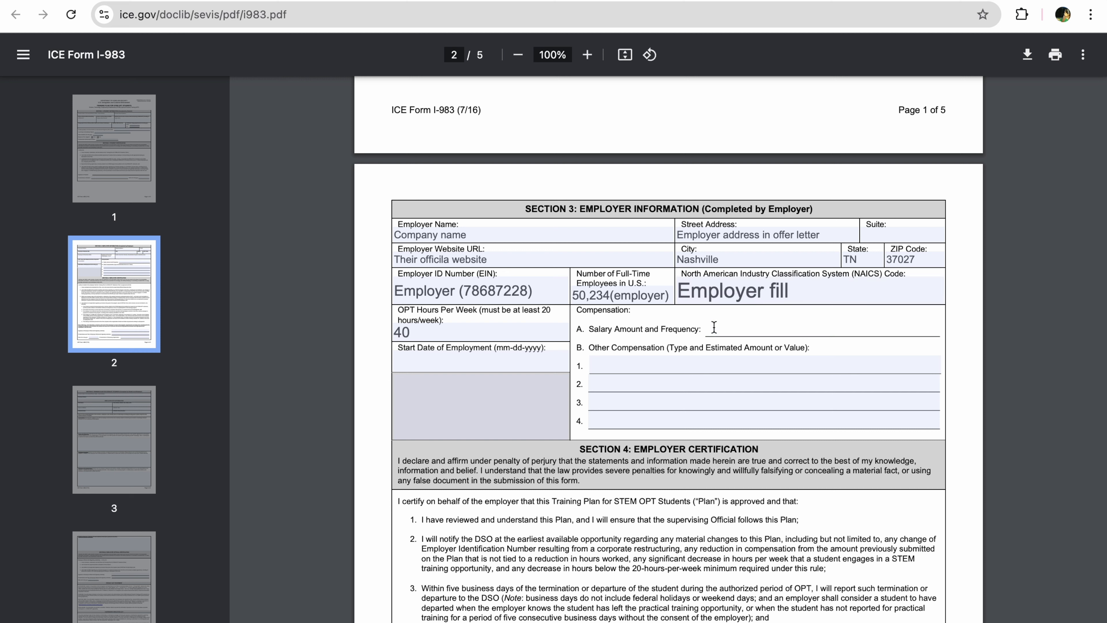
{"action": "type", "text": "5000 and biweekly"}
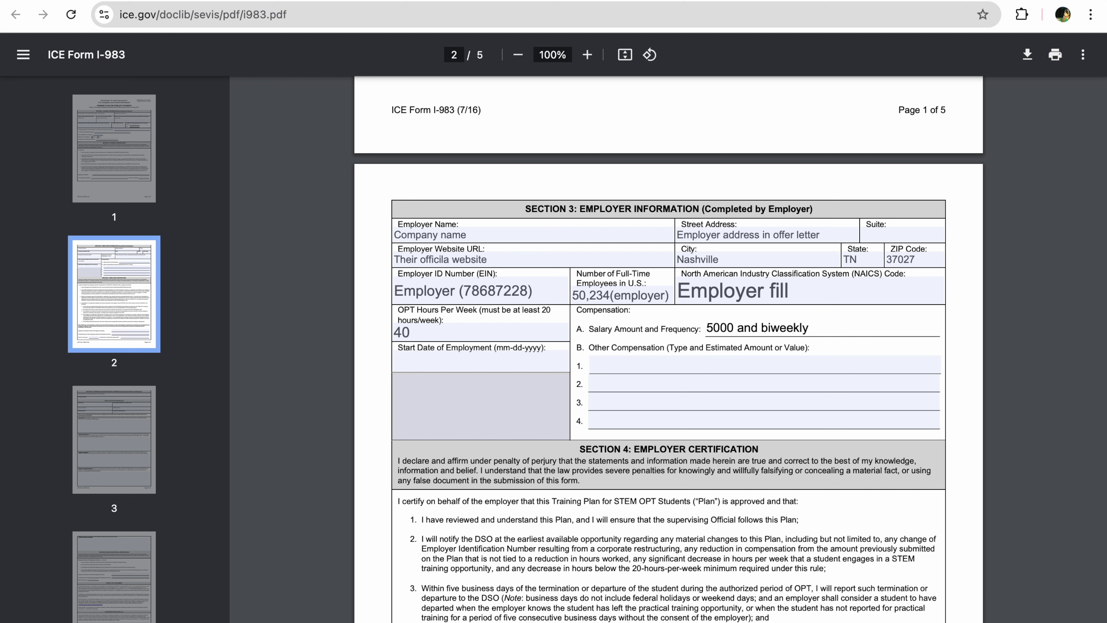
{"action": "type", "text": "Annual bonus"}
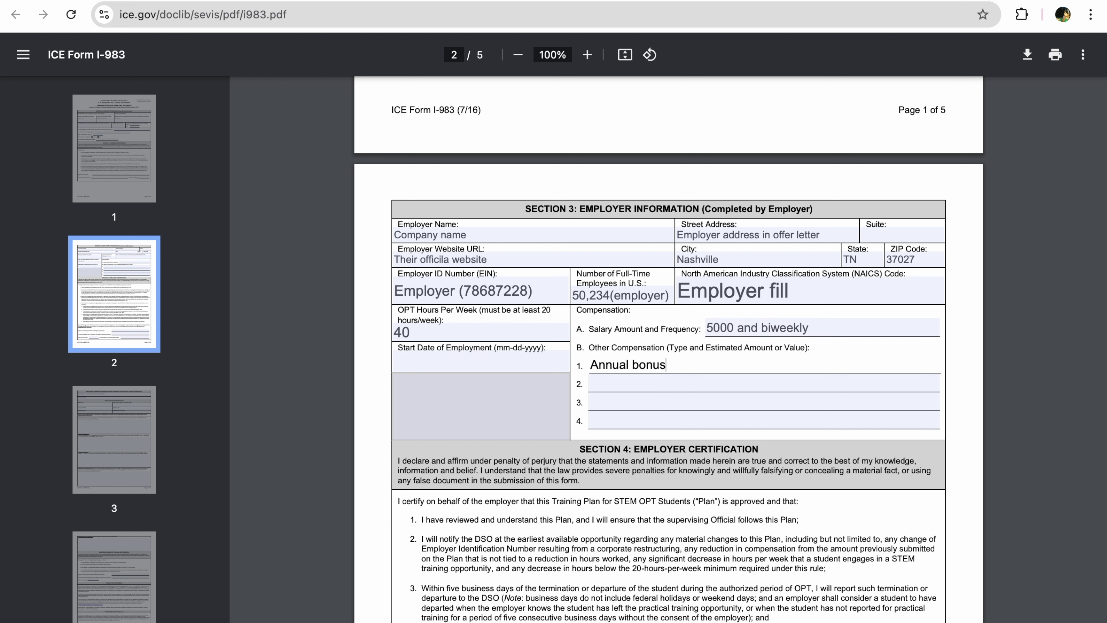
{"action": "type", "text": "(upto % on a"}
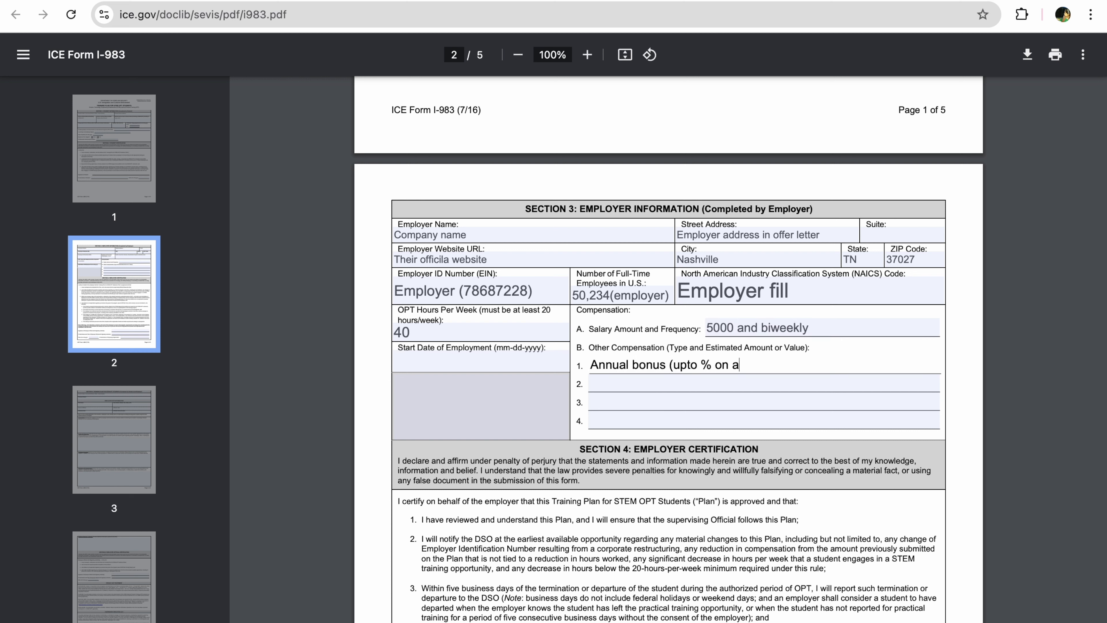
{"action": "type", "text": "nnula salary"}
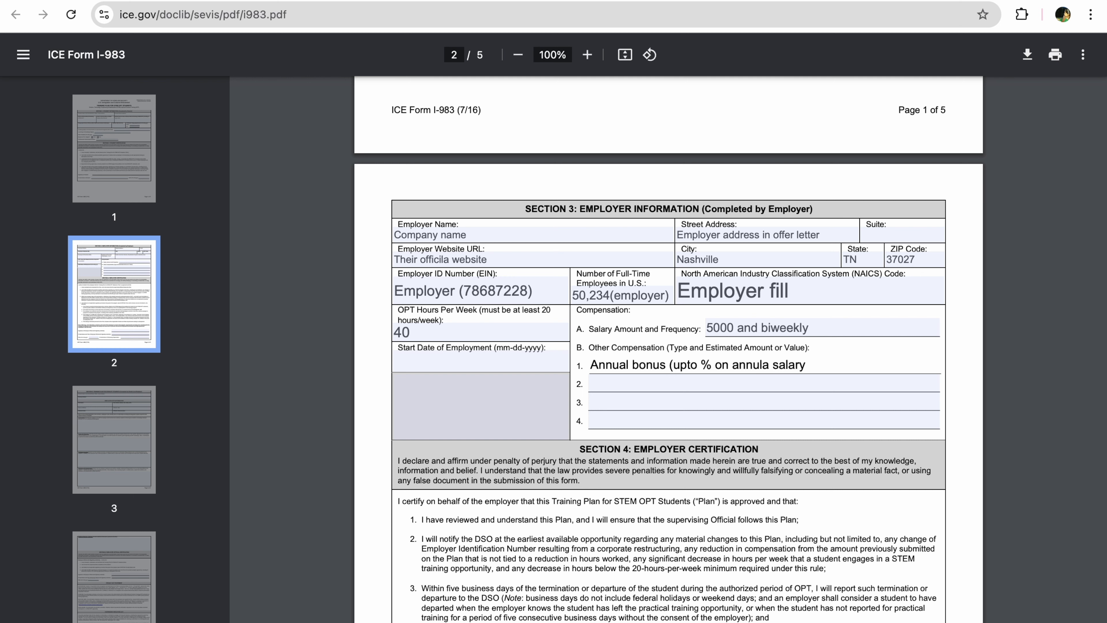
- Fill Section 4 with 'Emploer will sign', 'Adobe approved signature' and a 'date of f...' placeholder
{"action": "scroll", "scroll_direction": "down", "scroll_amount": 3}
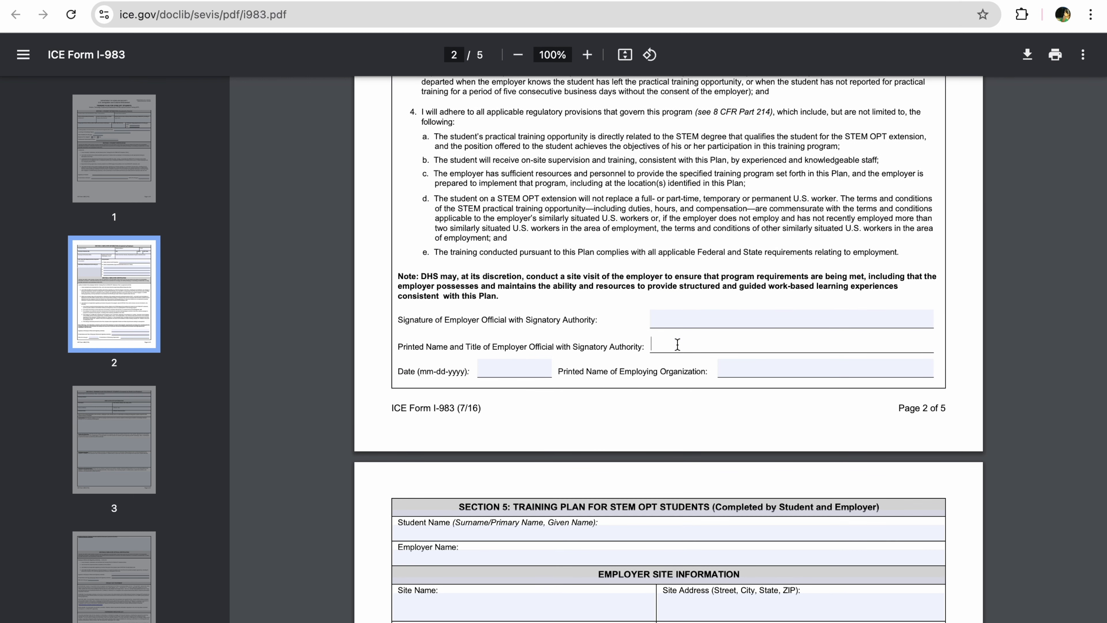
{"action": "type", "text": "Emploer will sign"}
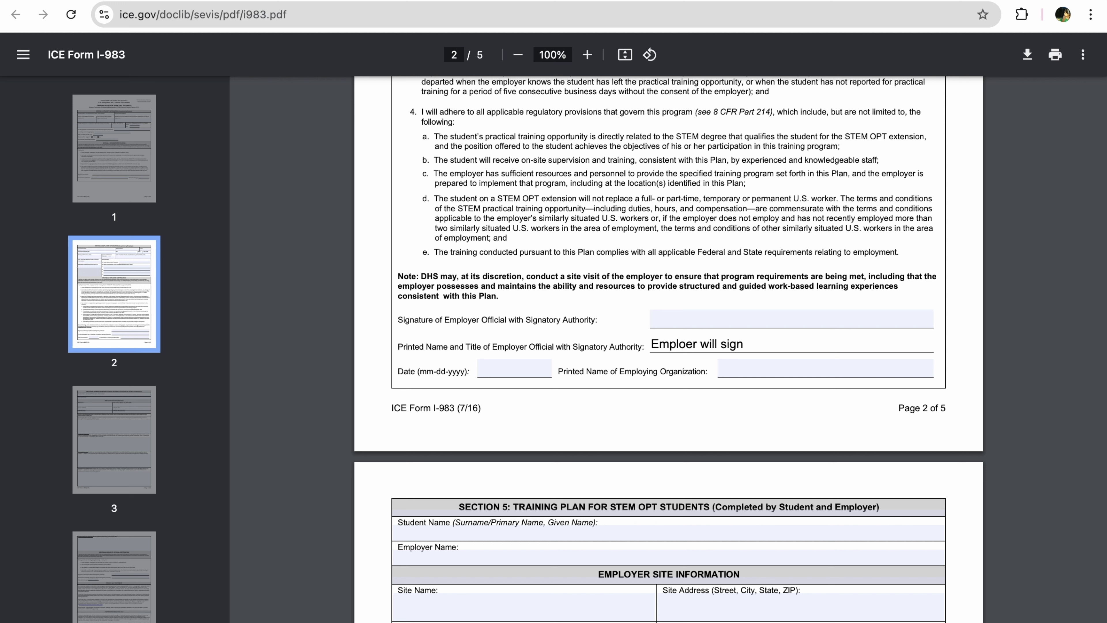
{"action": "type", "text": "Adobe approved signature"}
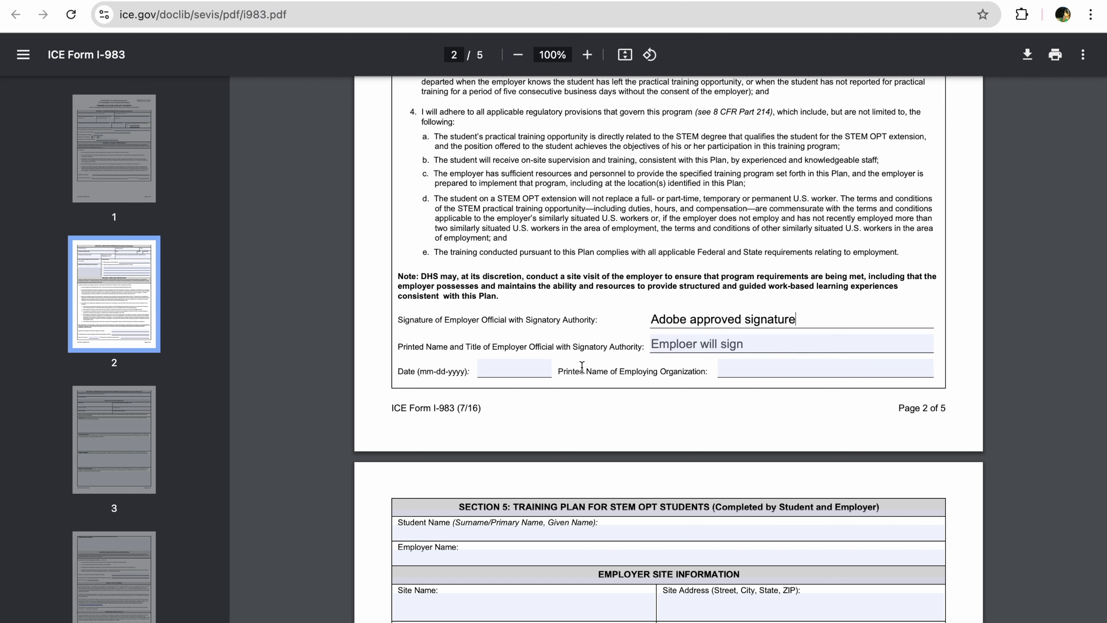
{"action": "type", "text": "date of f"}
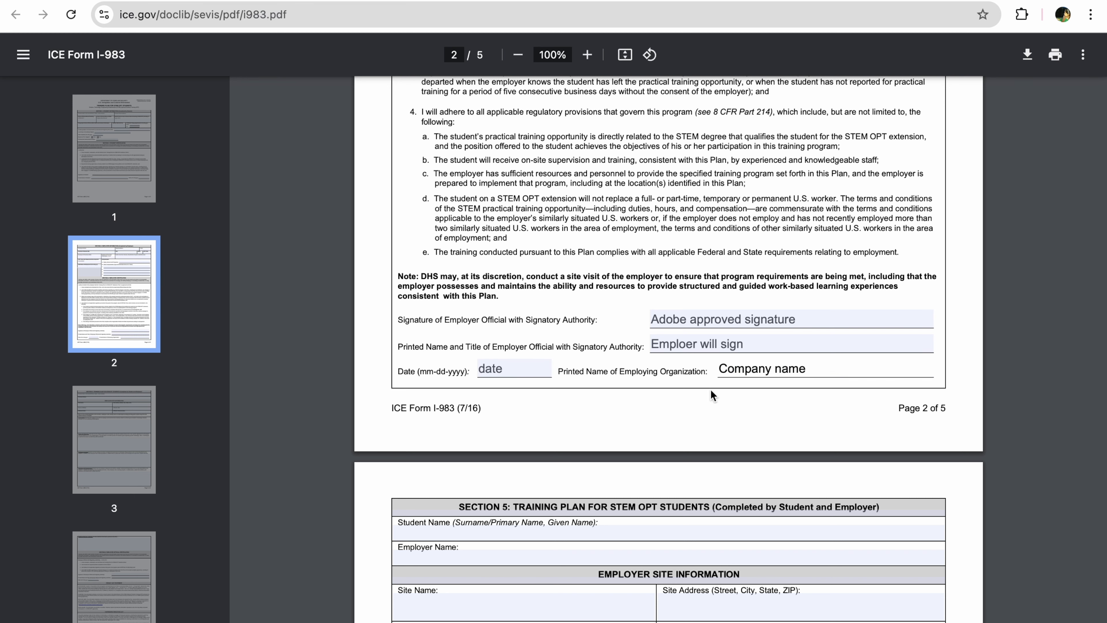
- Fill Section 5 site name 'Real', 'Your name' and employer address placeholders
{"action": "scroll", "scroll_direction": "down", "scroll_amount": 3}
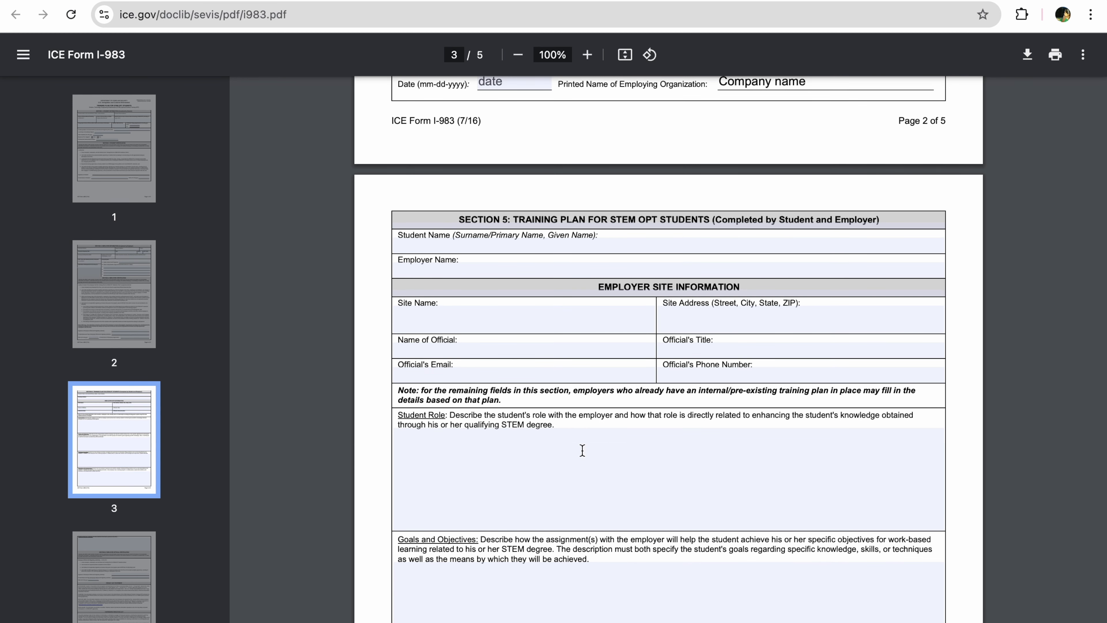
{"action": "type", "text": "Real"}
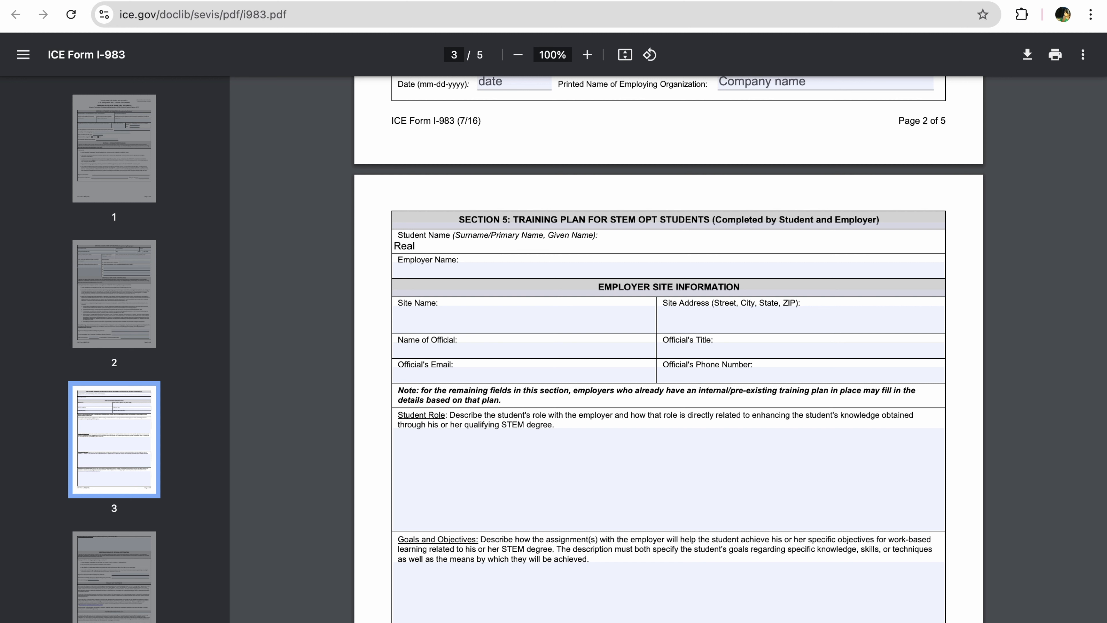
{"action": "type", "text": "Your name"}
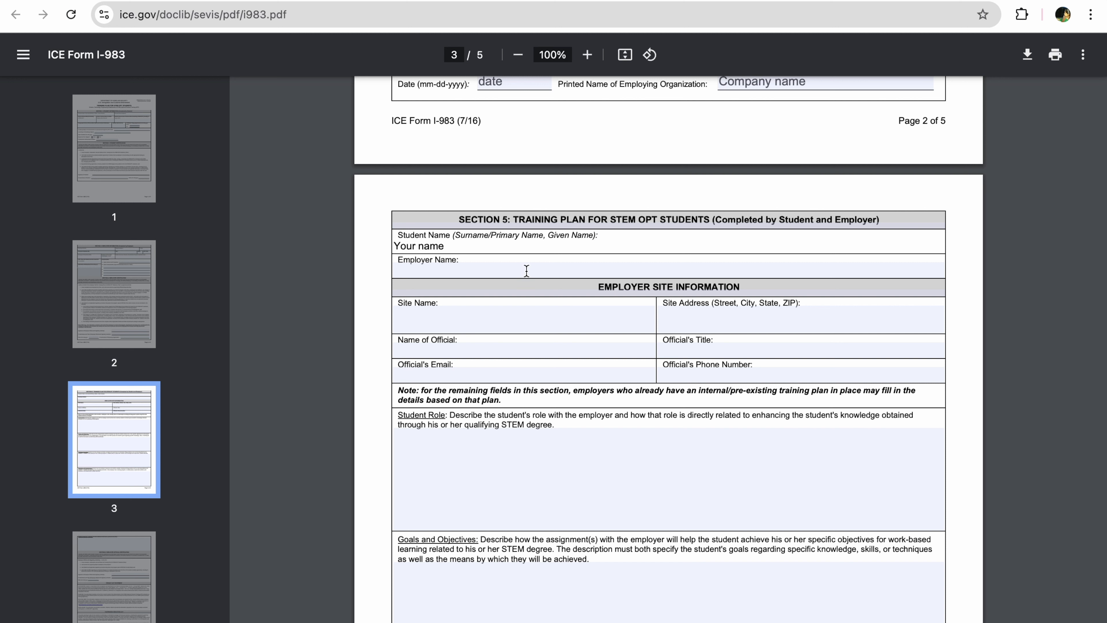
{"action": "type", "text": "Emploer name"}
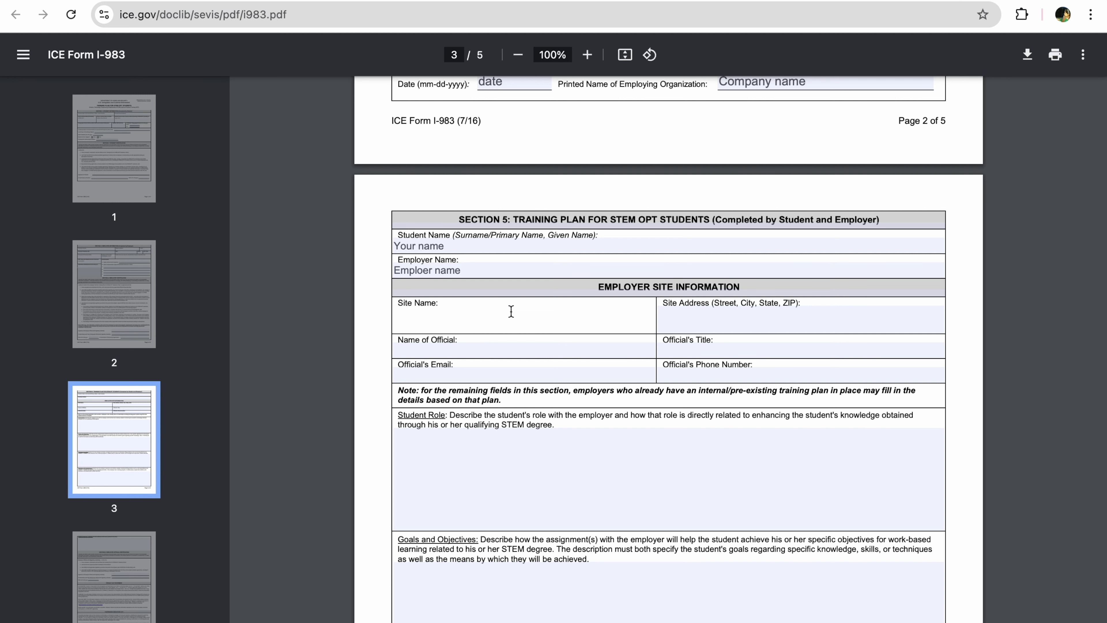
{"action": "type", "text": "Employer will fill"}
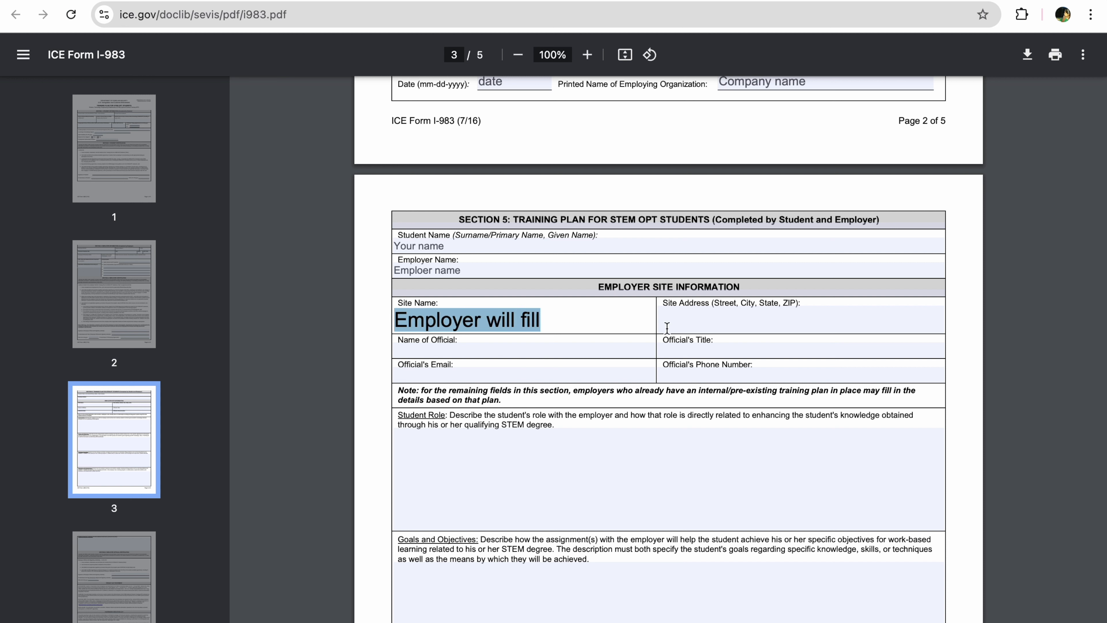
{"action": "type", "text": "Screenshot 2024-09-19 at 5.07.40 / PM"}
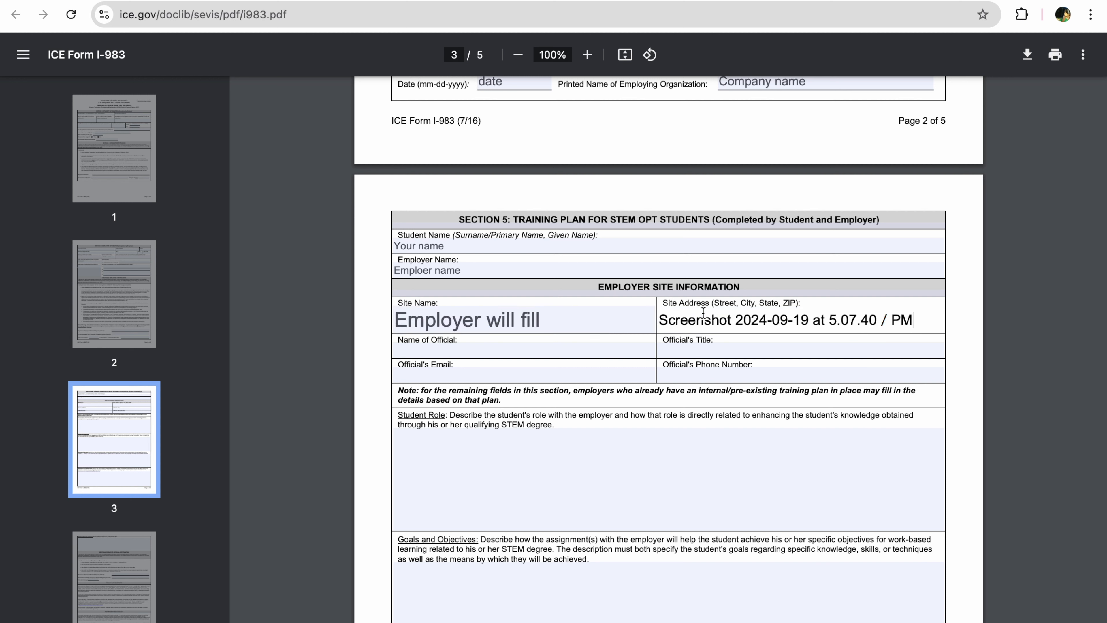
- Fill official's name 'Name of the person reposn...', title placeholder and begin the email with 'Employer'
{"action": "type", "text": "Employer will fill"}
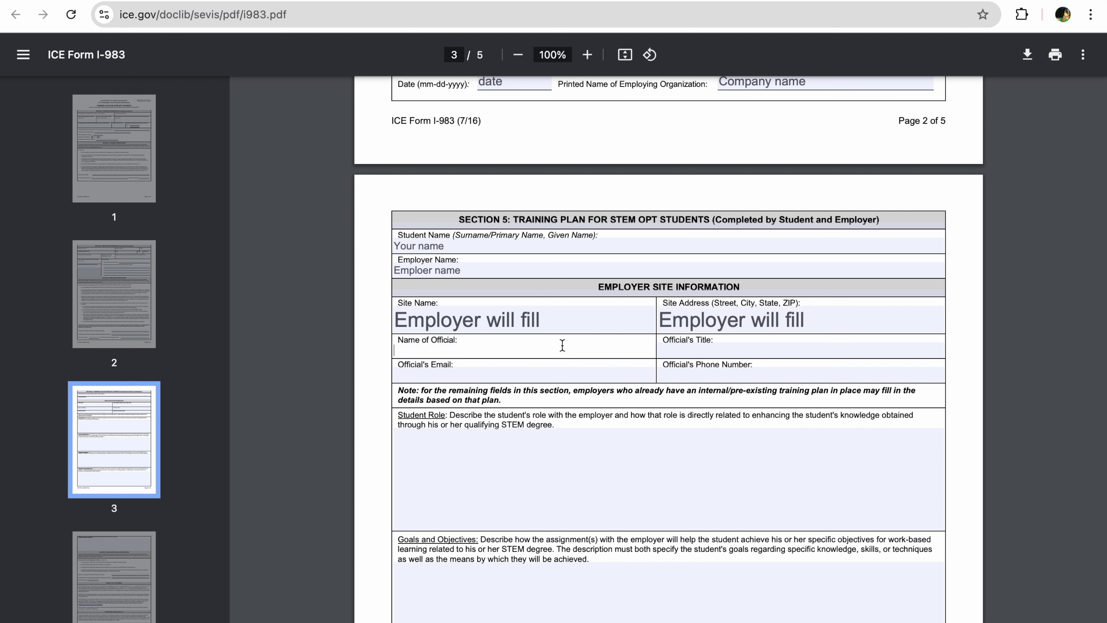
{"action": "type", "text": "Name of the"}
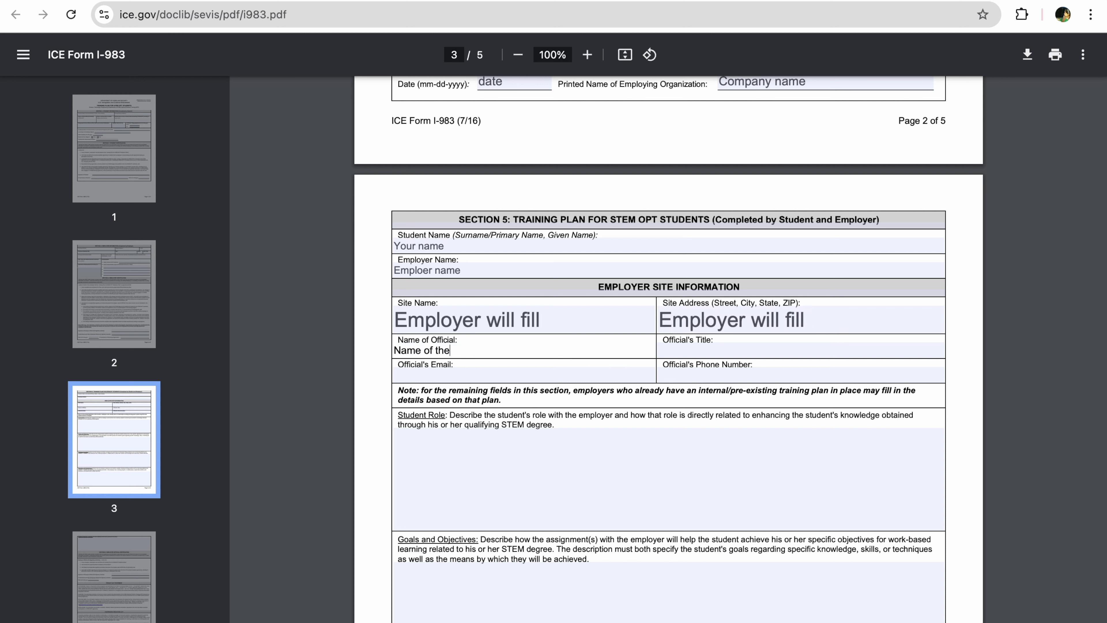
{"action": "type", "text": "person reposn"}
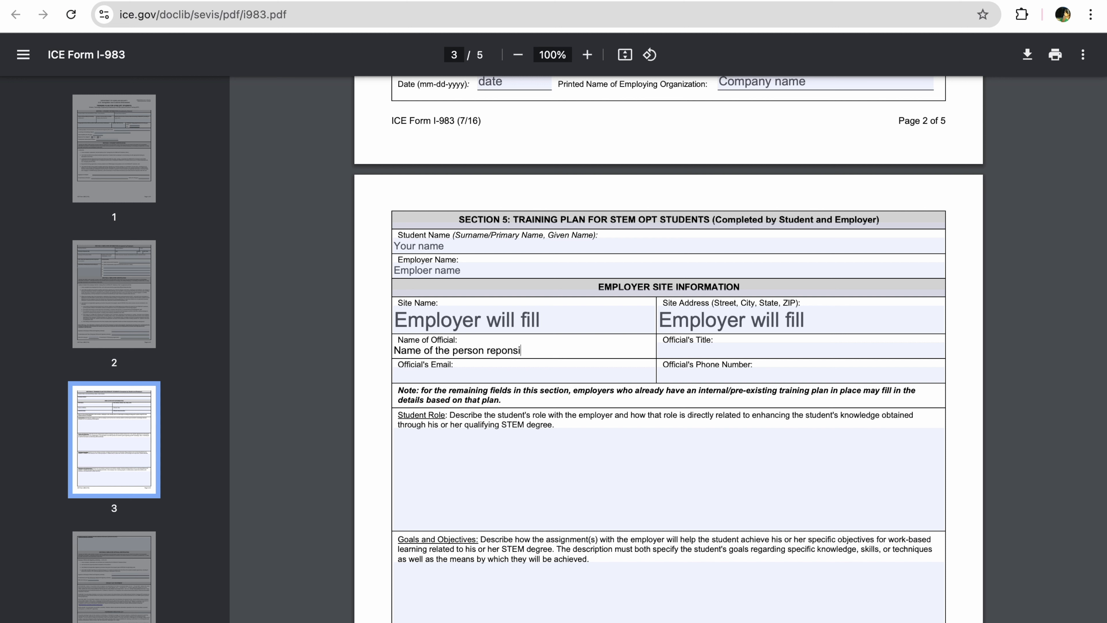
{"action": "type", "text": "Their position"}
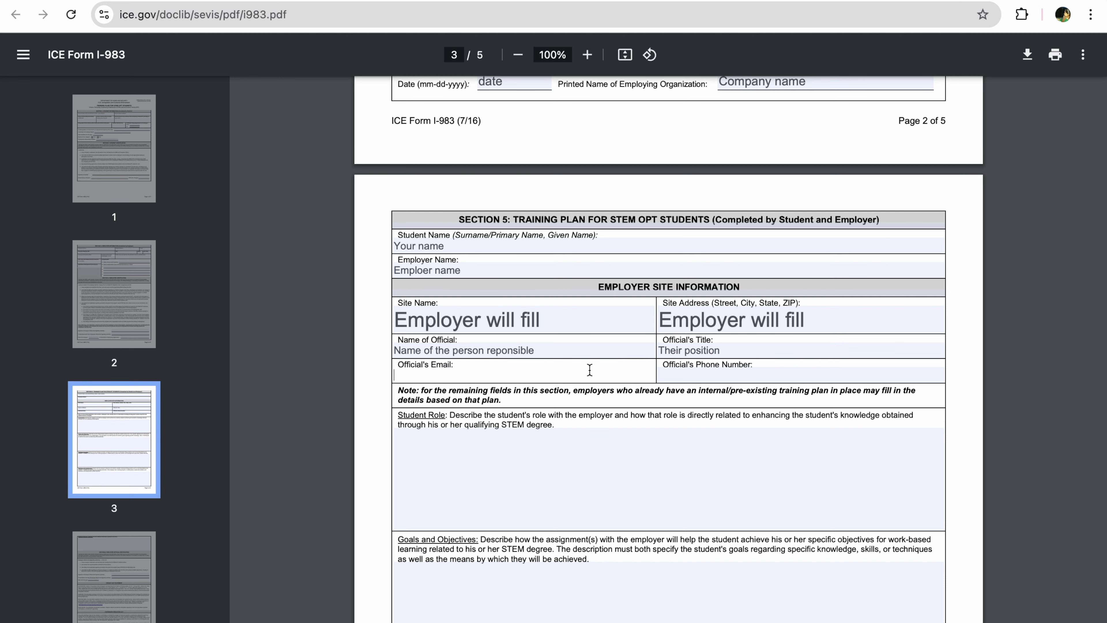
{"action": "scroll", "scroll_direction": "down", "scroll_amount": 3}
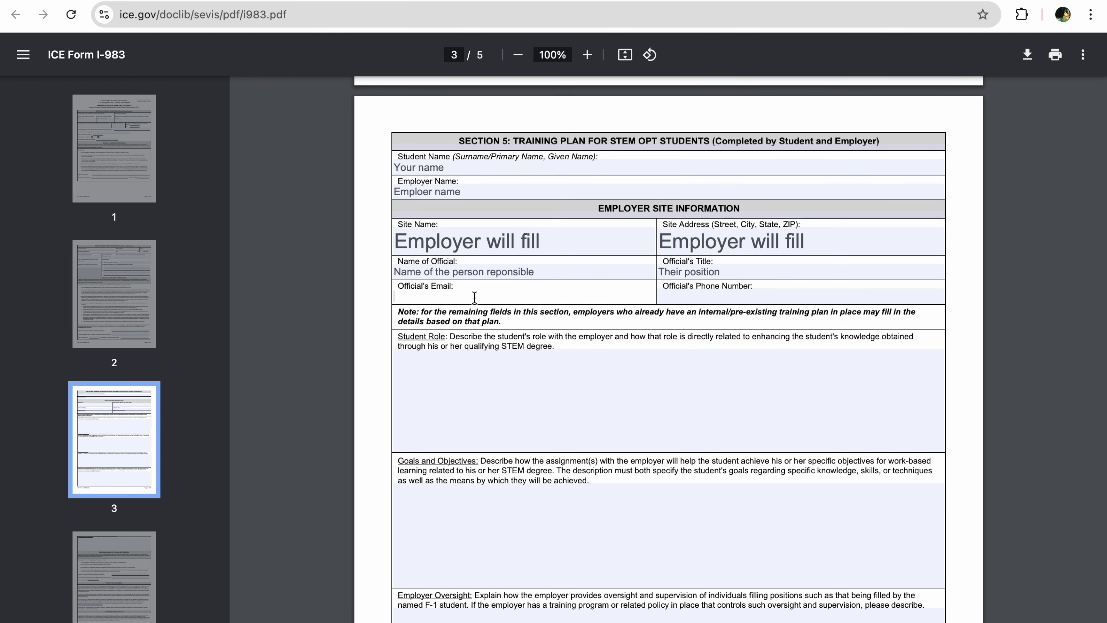
{"action": "type", "text": "Employer"}
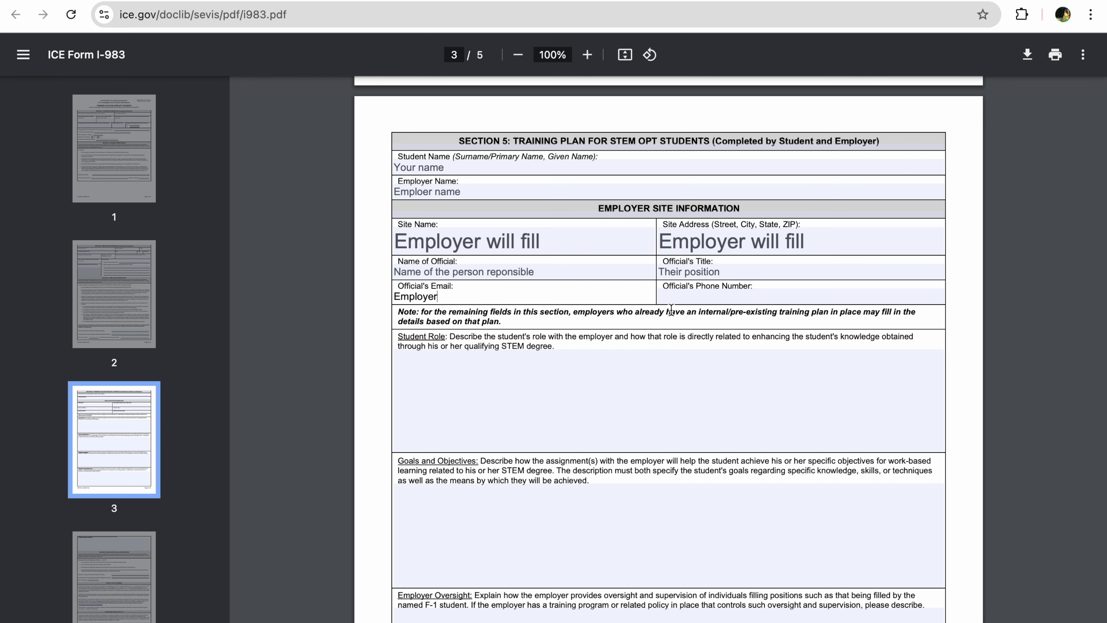
- Add phone placeholder 'You can fille thi...' and Student Role note 'the current role classify for STEM accreditation.'
{"action": "scroll", "scroll_direction": "down", "scroll_amount": 3}
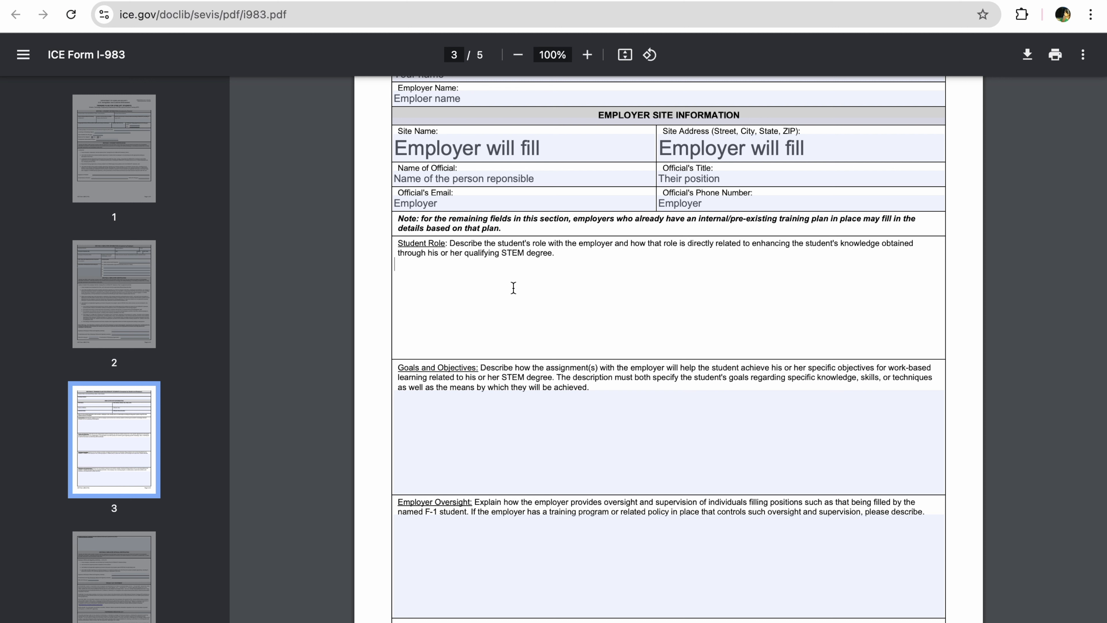
{"action": "type", "text": "You can fille this data. Explaining how"}
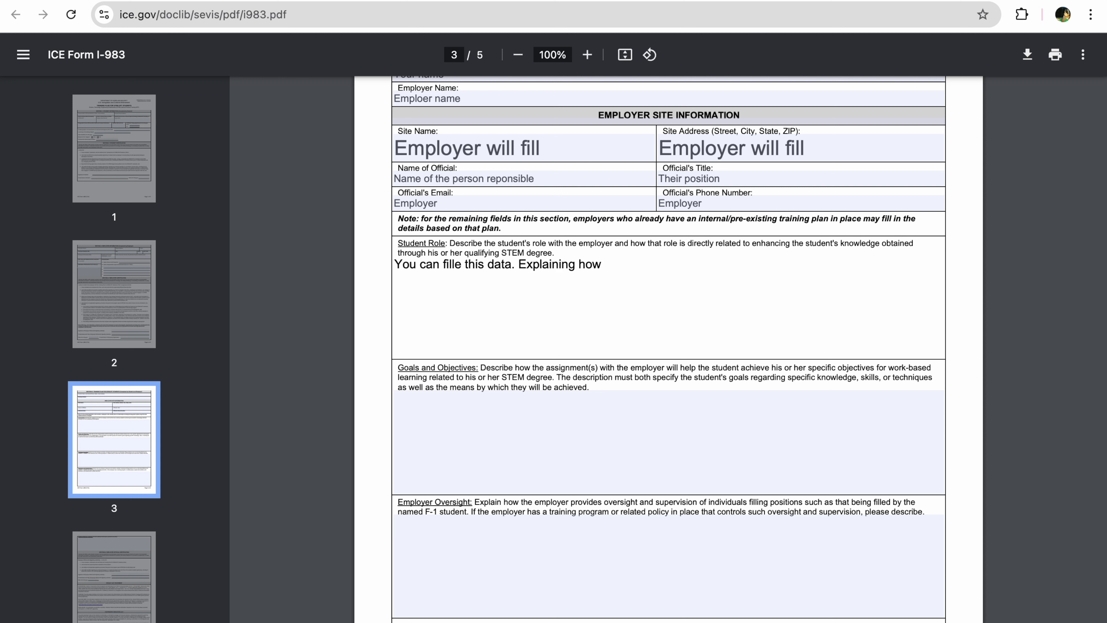
{"action": "type", "text": "the current role"}
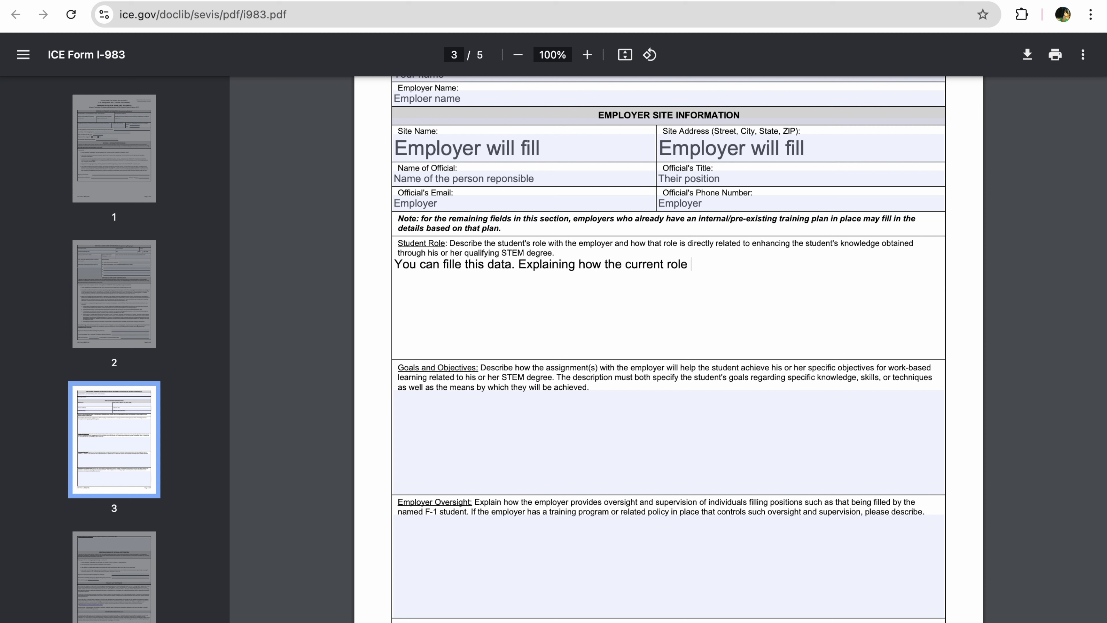
{"action": "type", "text": "classify for"}
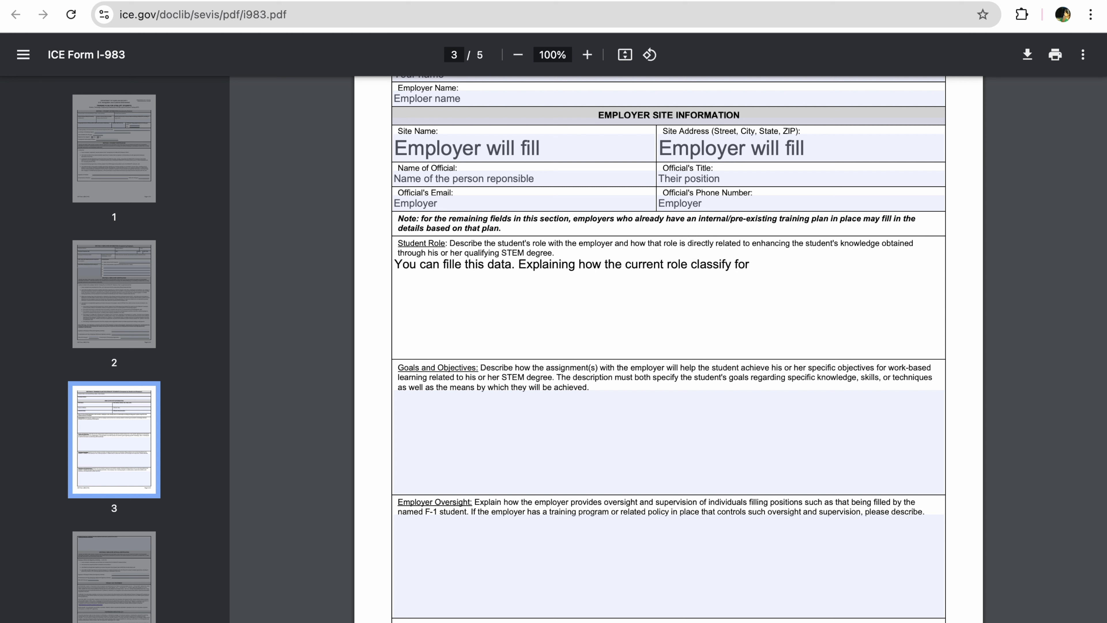
{"action": "type", "text": "STEM accreditio"}
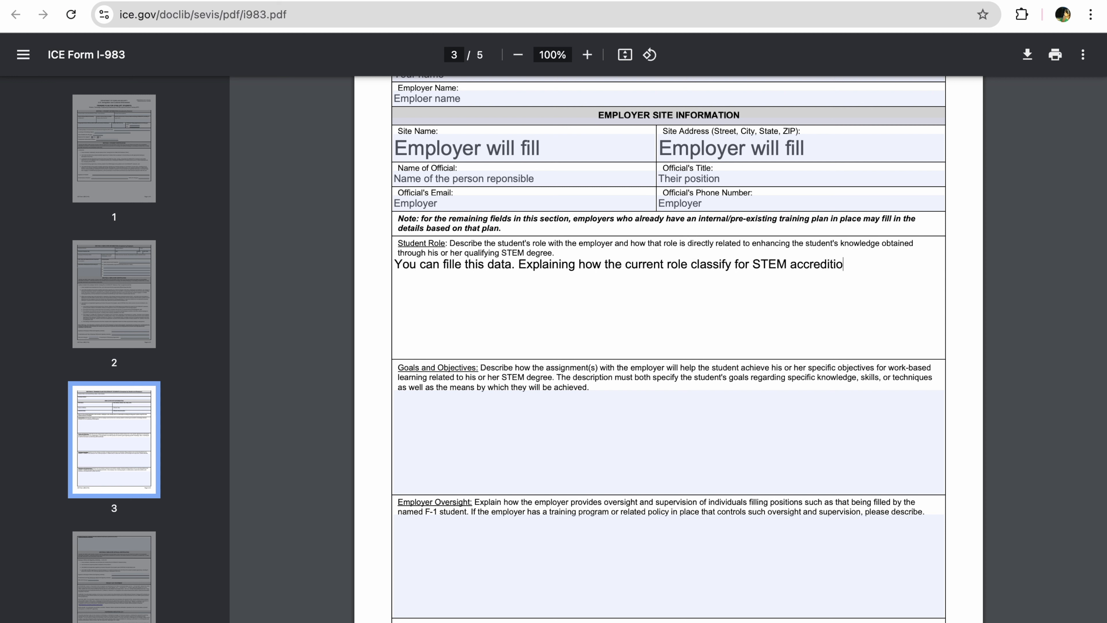
{"action": "type", "text": "n."}
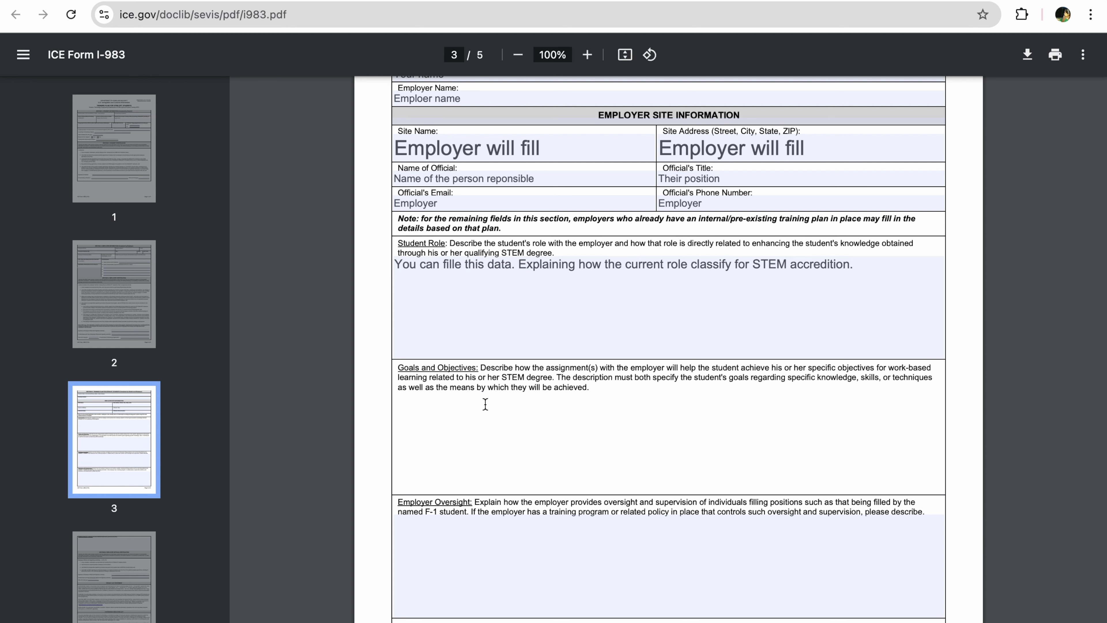
- Write Goals and Objectives placeholder 'What is the plan and how your goals are in sync with your st...'
{"action": "type", "text": "What is"}
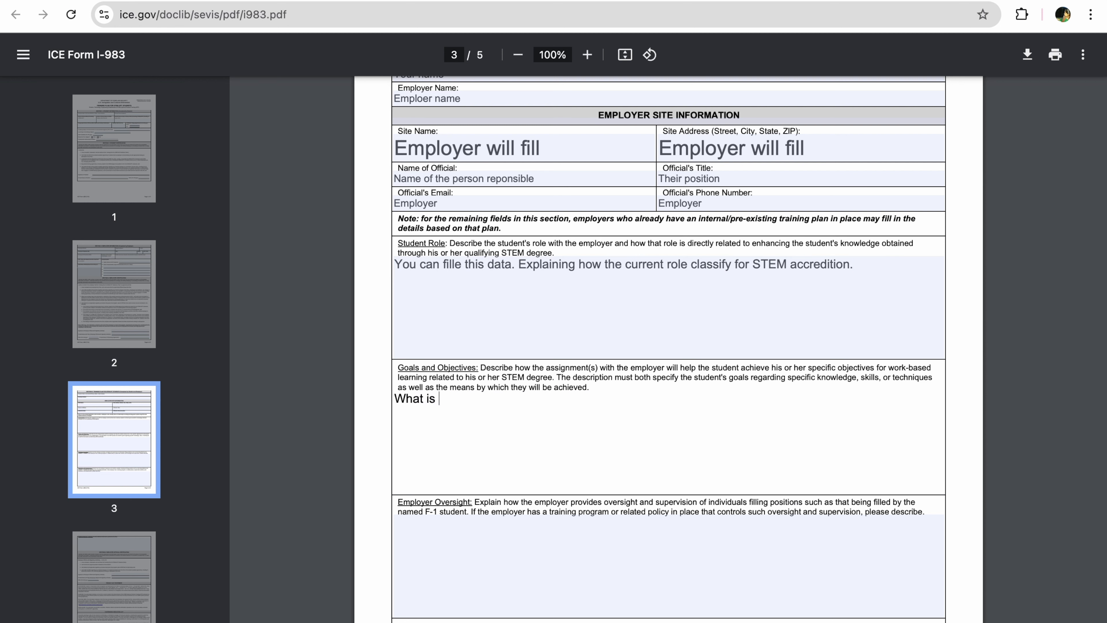
{"action": "type", "text": "the plan and how"}
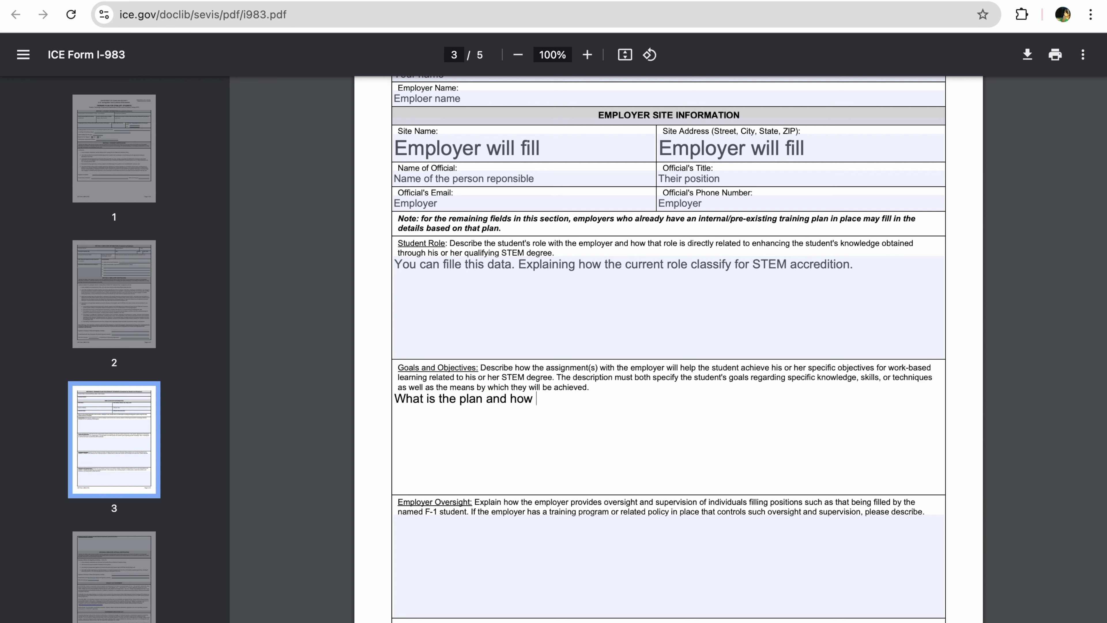
{"action": "type", "text": "your goals ar"}
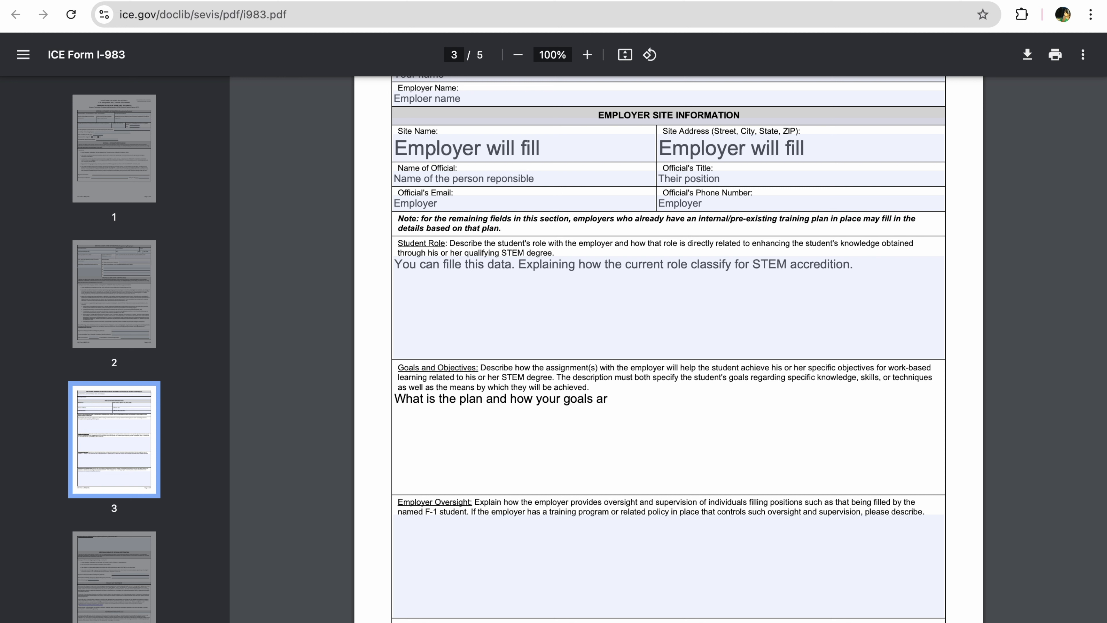
{"action": "type", "text": "e in sync w"}
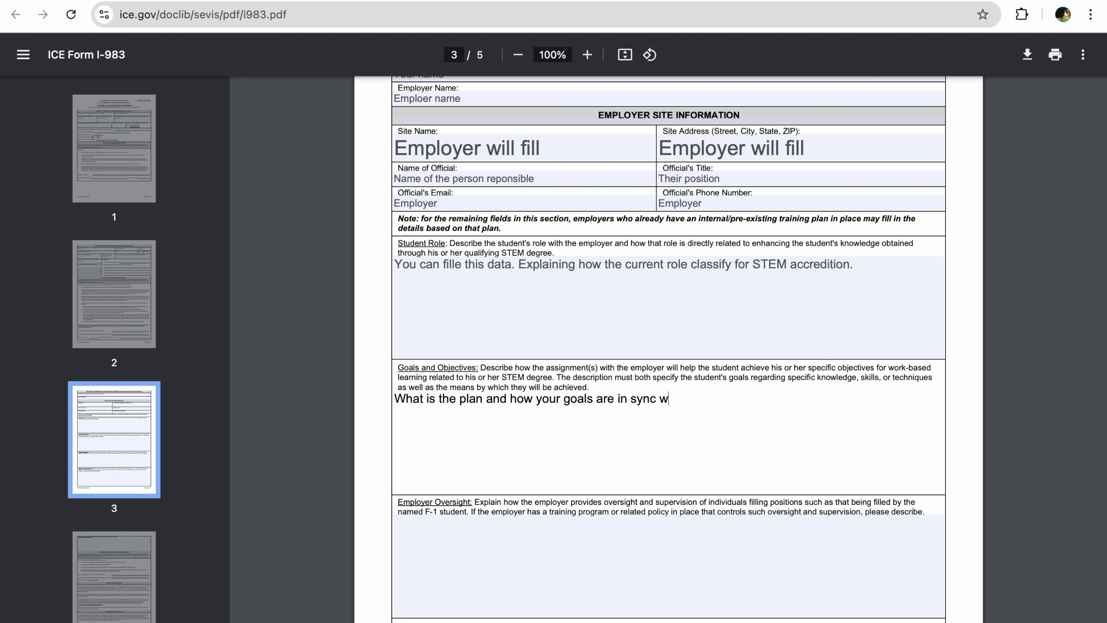
{"action": "type", "text": "ith your studies"}
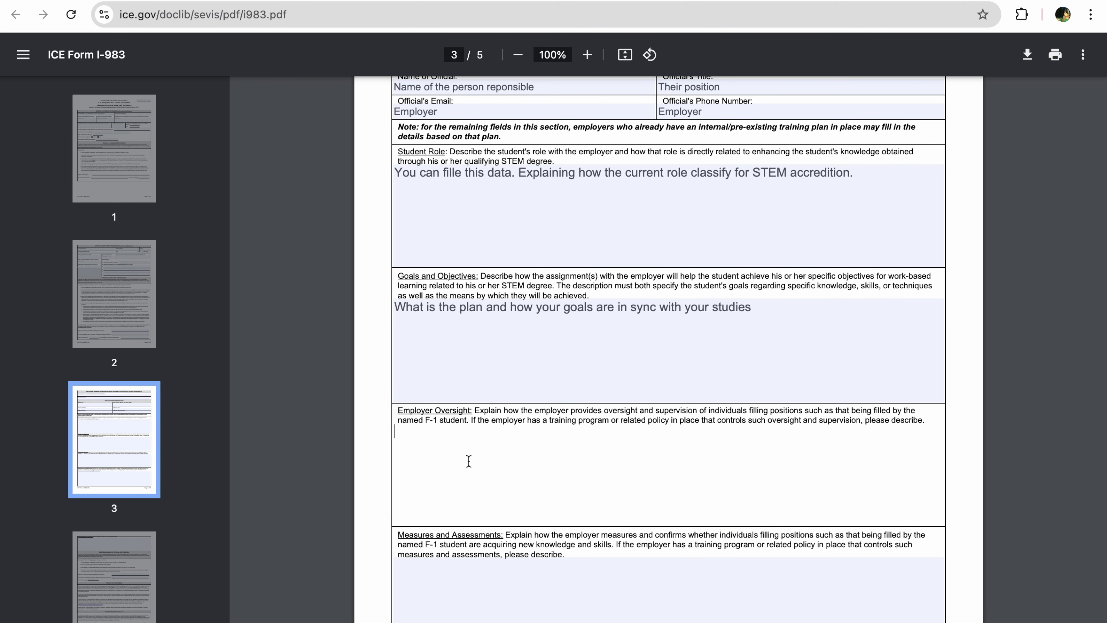
- Write 'How your training was planned. Manager involvement.' and 'Performance measured etc etc.' in Measures and Assessments
{"action": "type", "text": "How your training was planne"}
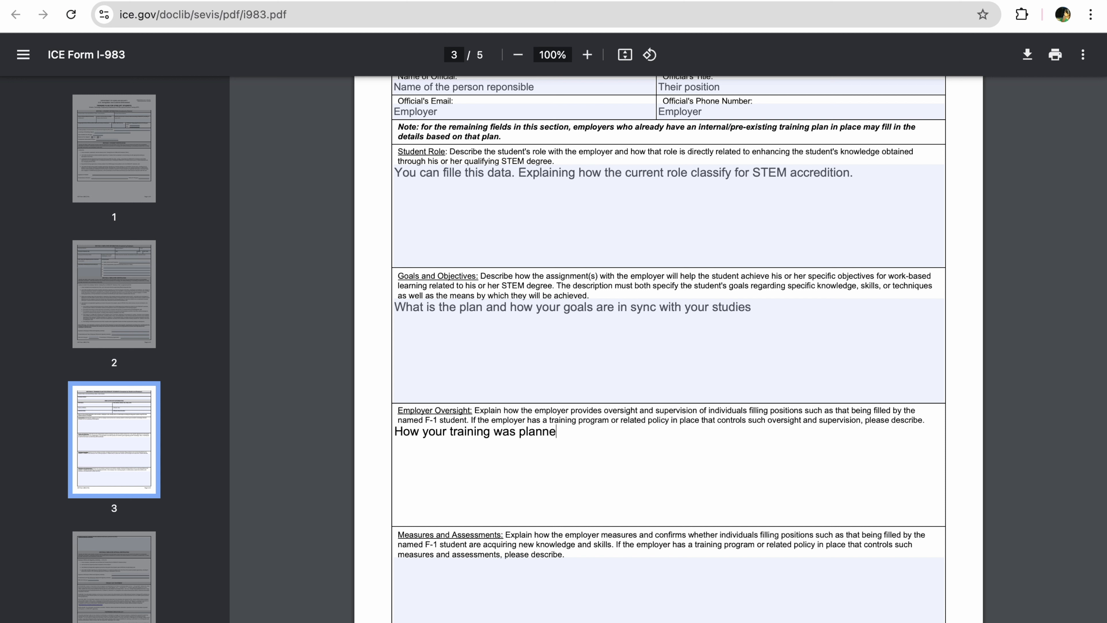
{"action": "type", "text": "d."}
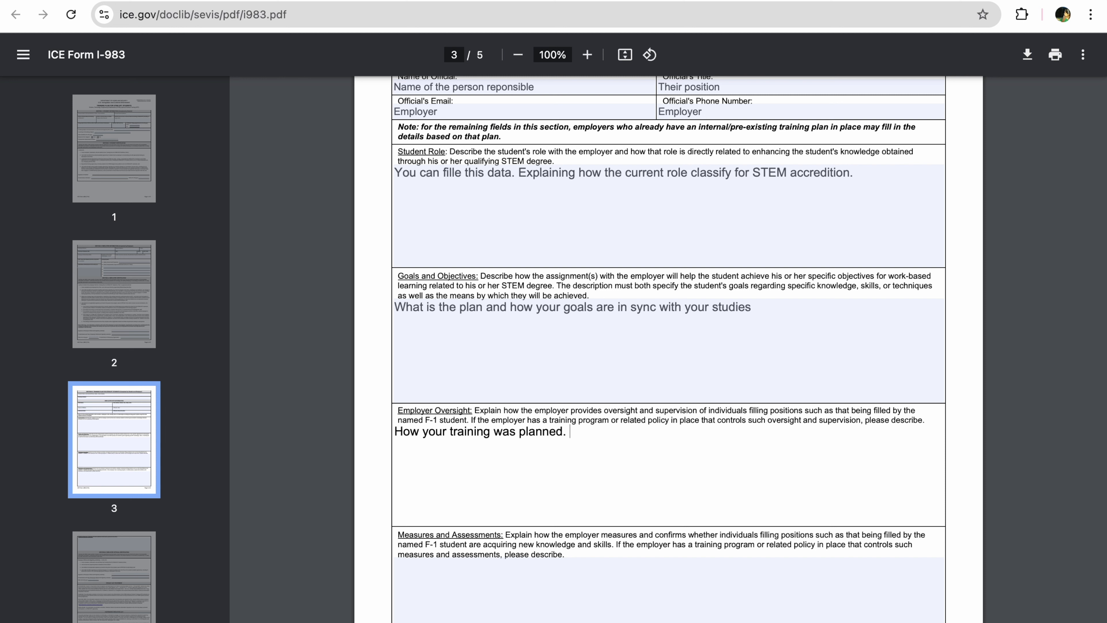
{"action": "type", "text": "Manager"}
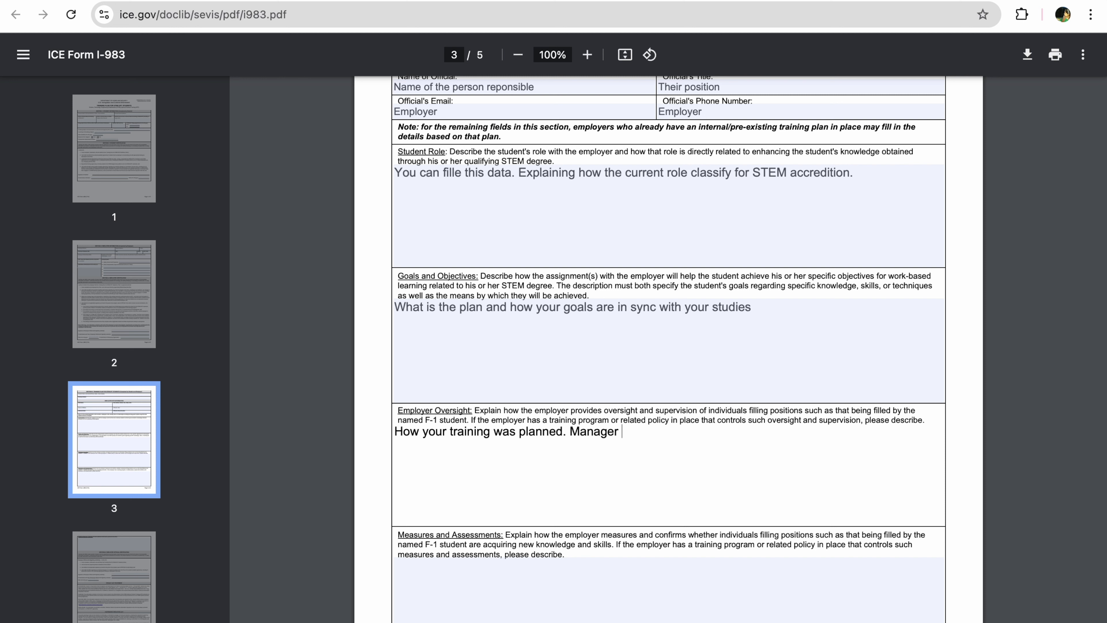
{"action": "type", "text": "involvem"}
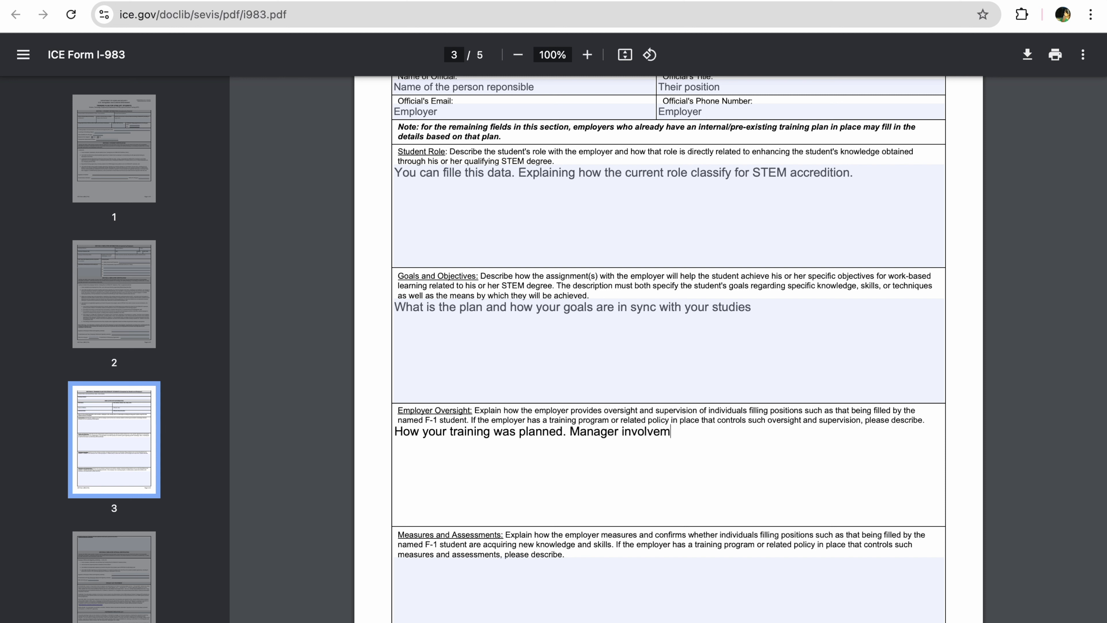
{"action": "type", "text": "ent. Perform"}
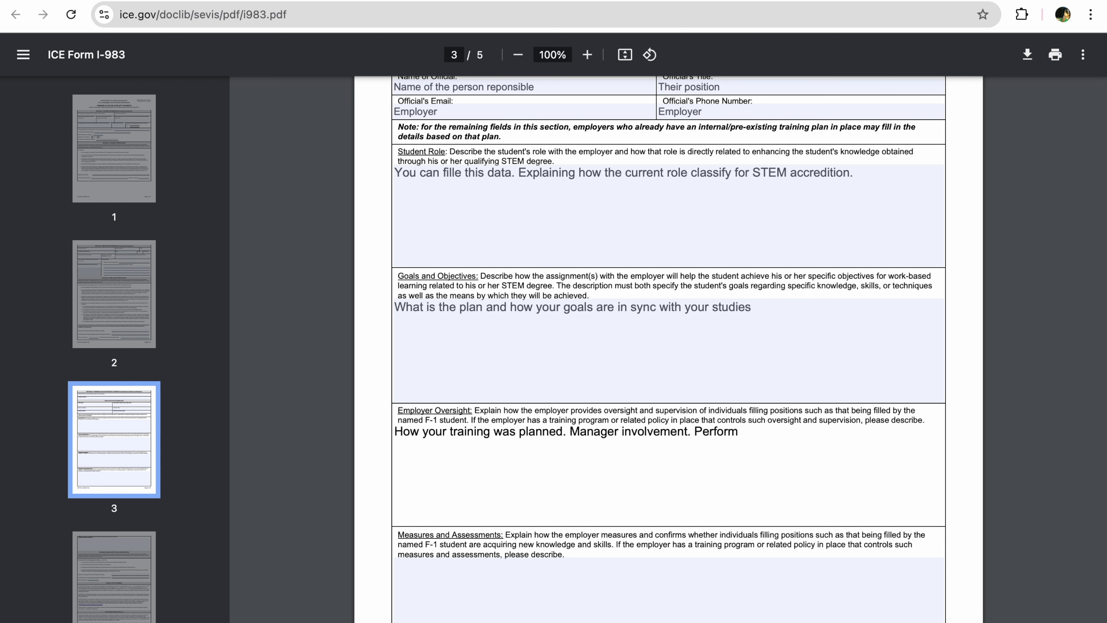
{"action": "type", "text": "ance measur"}
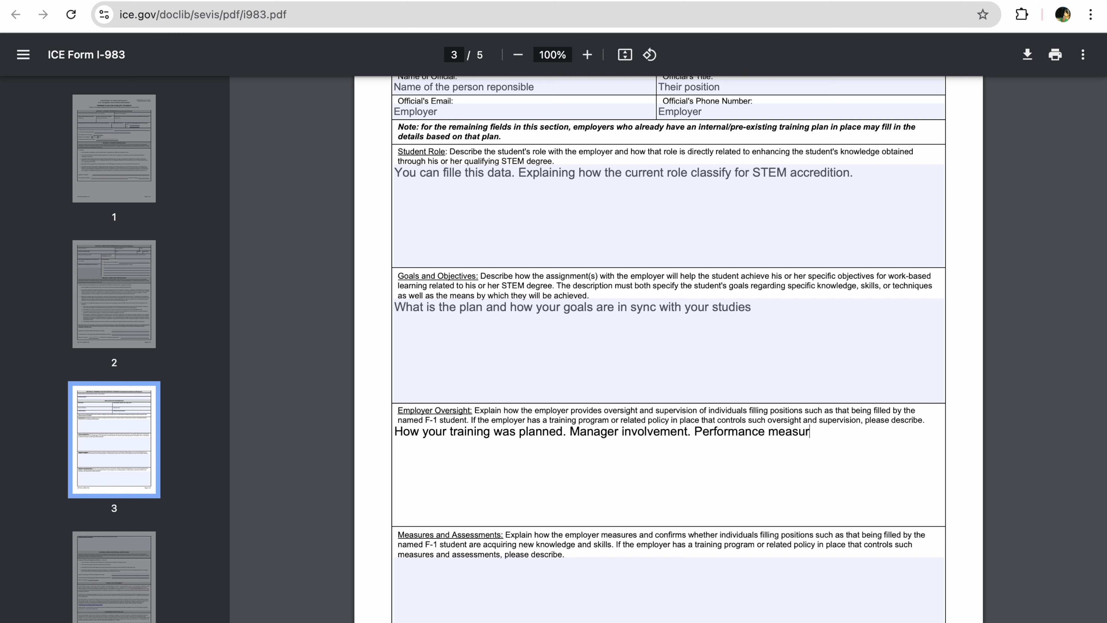
{"action": "type", "text": "ed etc etc."}
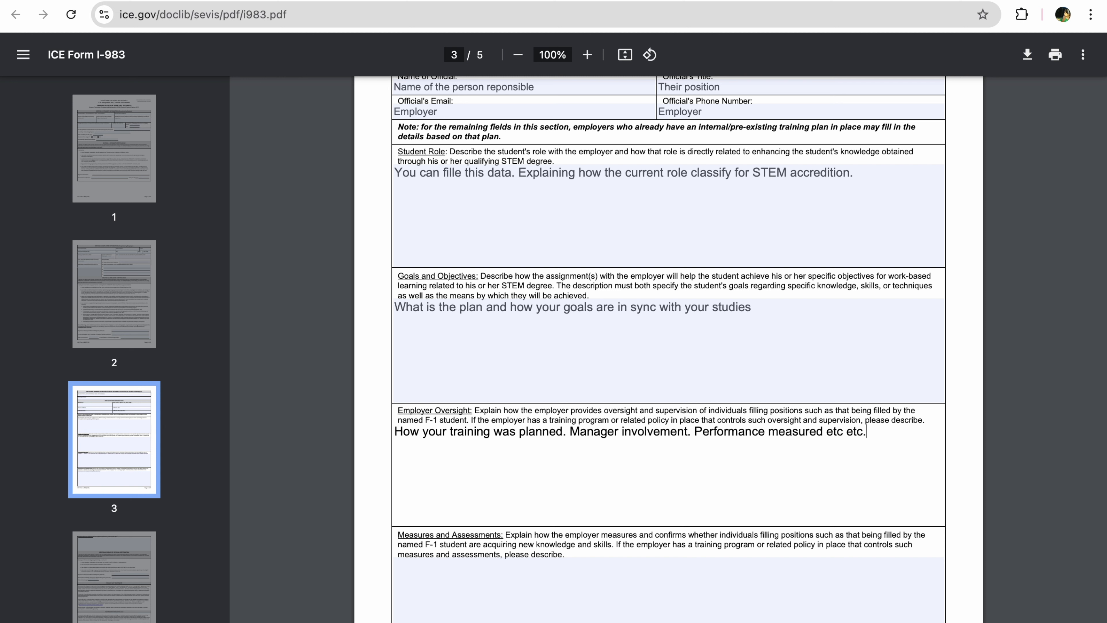
{"action": "left_click_drag", "start_coordinate": [694, 431], "coordinate": [866, 432]}
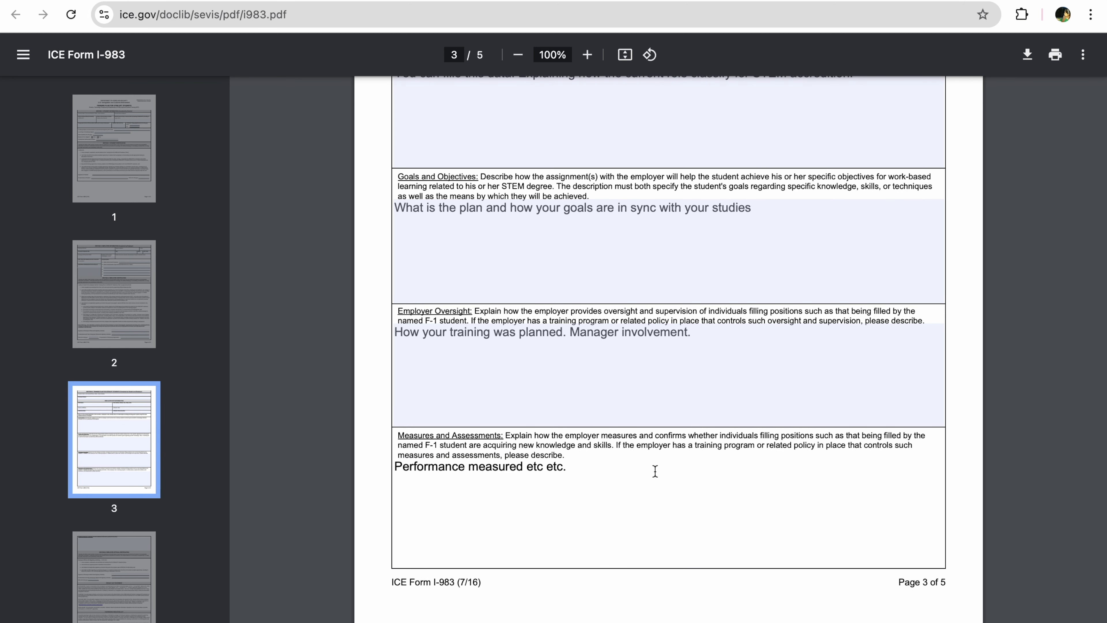
{"action": "mouse_move", "coordinate": [495, 473]}
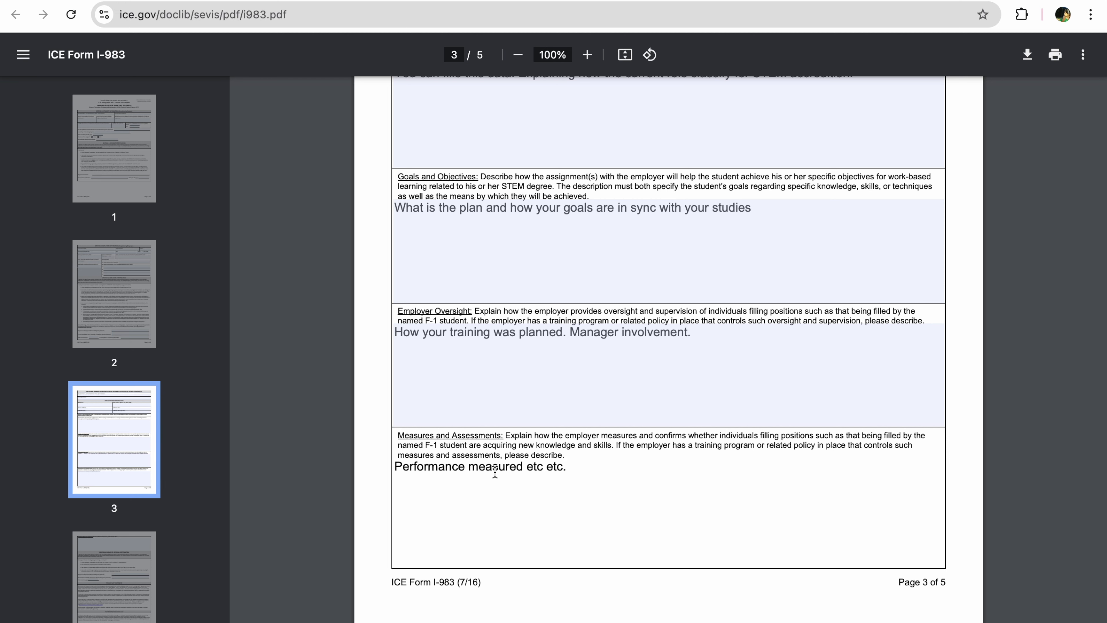
- Append 'Guidance provided, Free courses she can take' to the Measures and Assessments answer
{"action": "scroll", "scroll_direction": "down", "scroll_amount": 3}
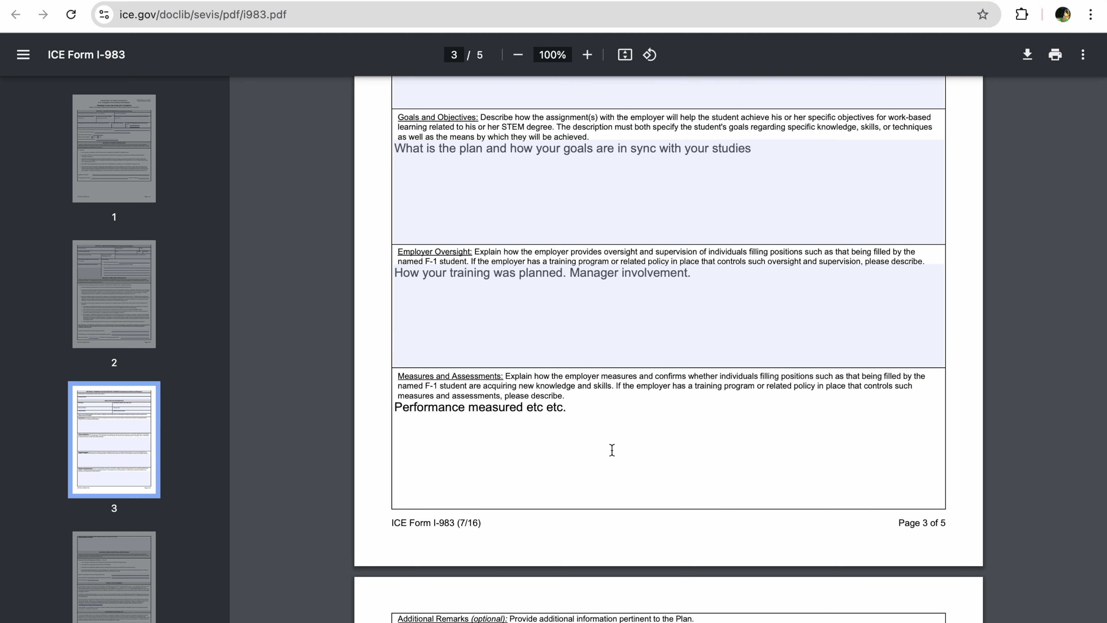
{"action": "scroll", "scroll_direction": "down", "scroll_amount": 3}
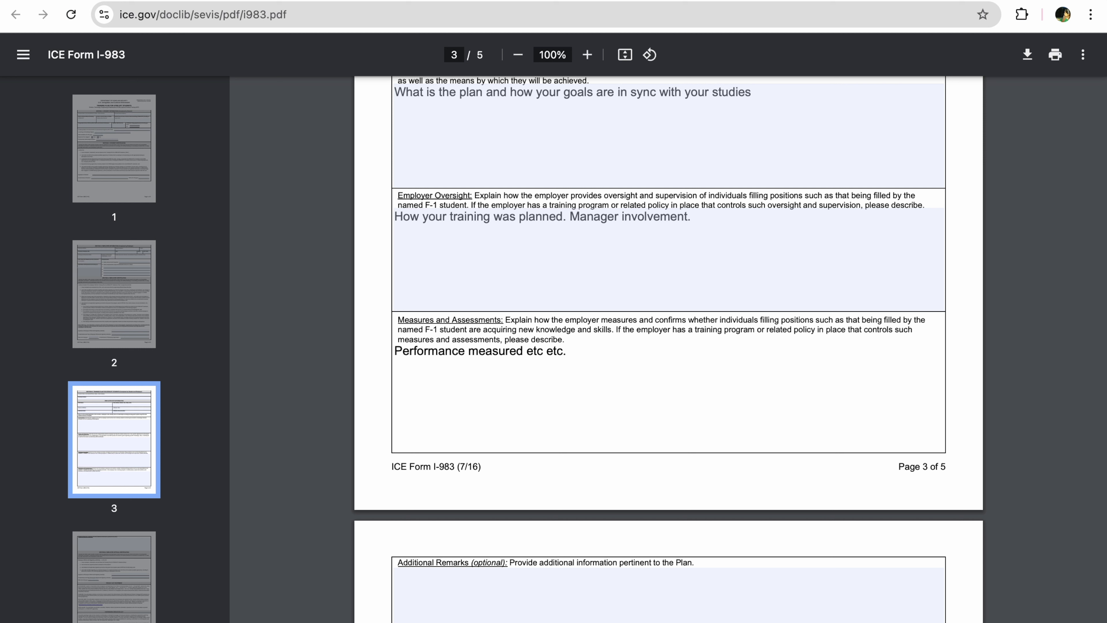
{"action": "type", "text": "Guidance provided"}
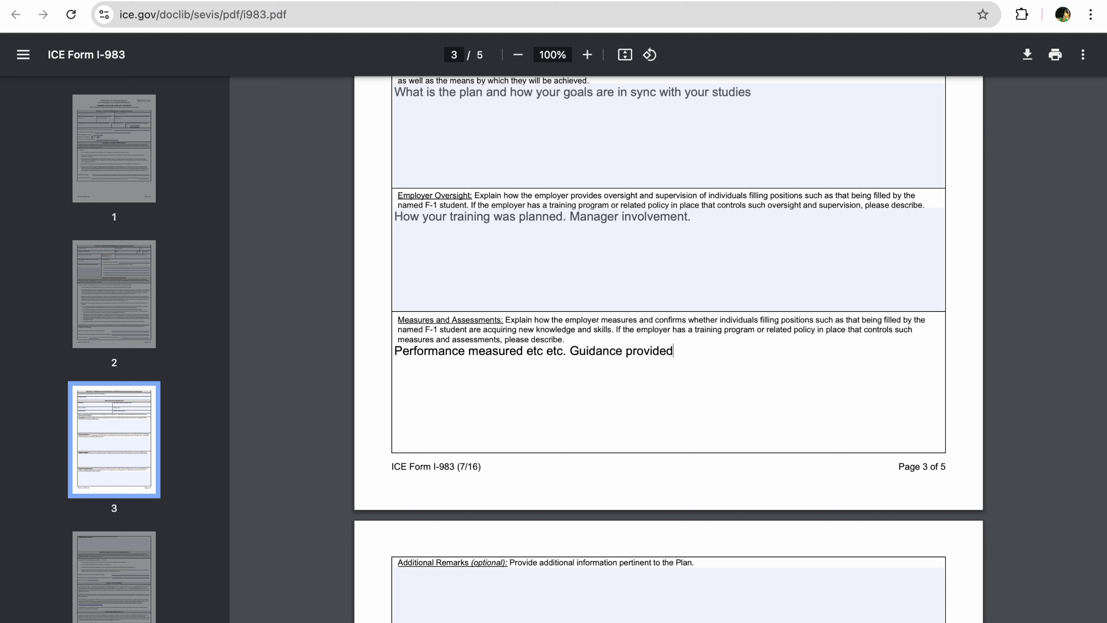
{"action": "type", "text": ", Free cour"}
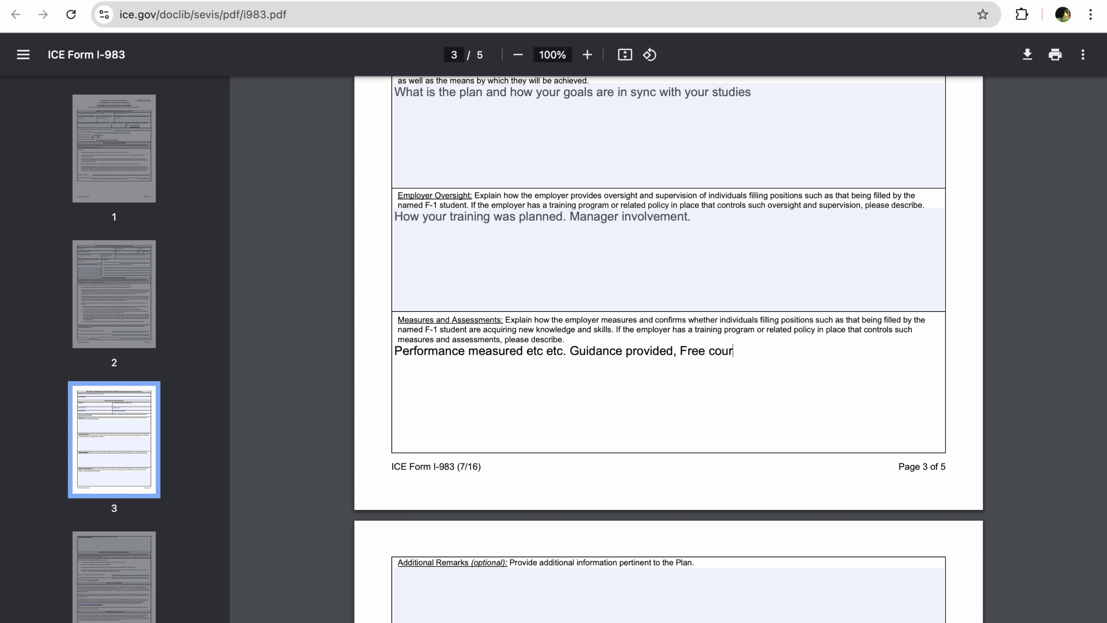
{"action": "type", "text": "ses she can take"}
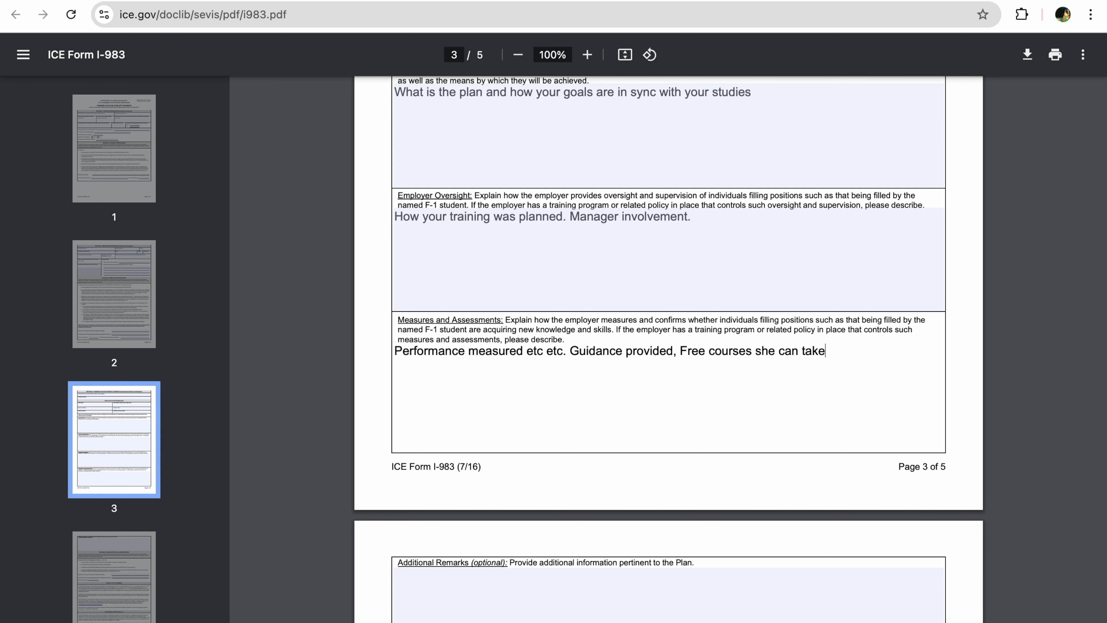
{"action": "scroll", "scroll_direction": "down", "scroll_amount": 3}
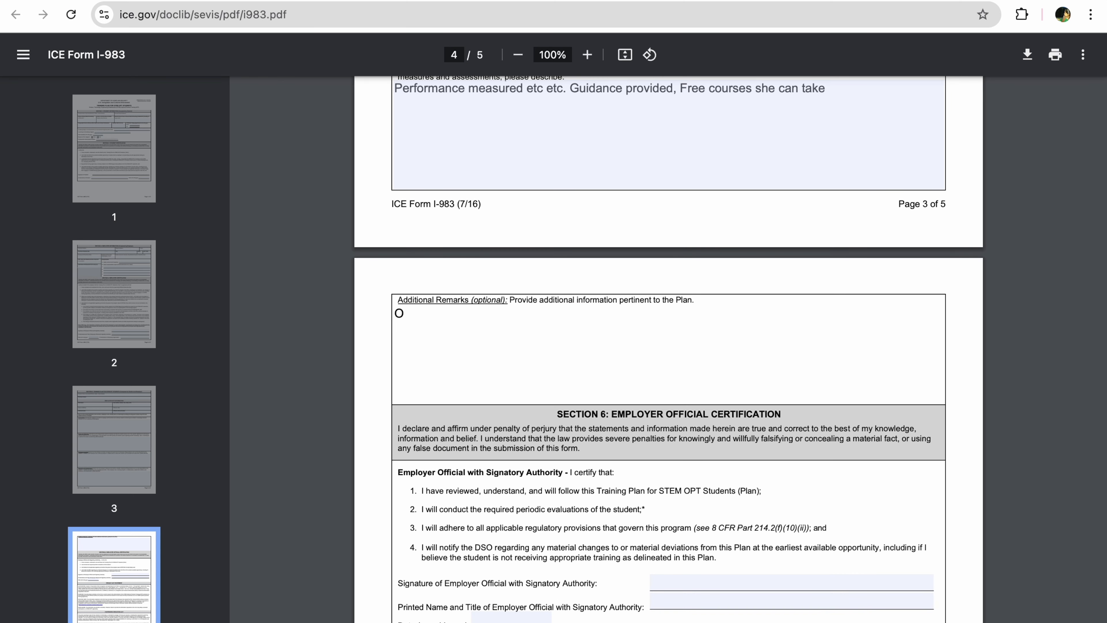
- Enter 'Optional if you have more data. I kep...' note in Additional Remarks and fill Section 6 placeholders
{"action": "type", "text": "Optional if you have mo"}
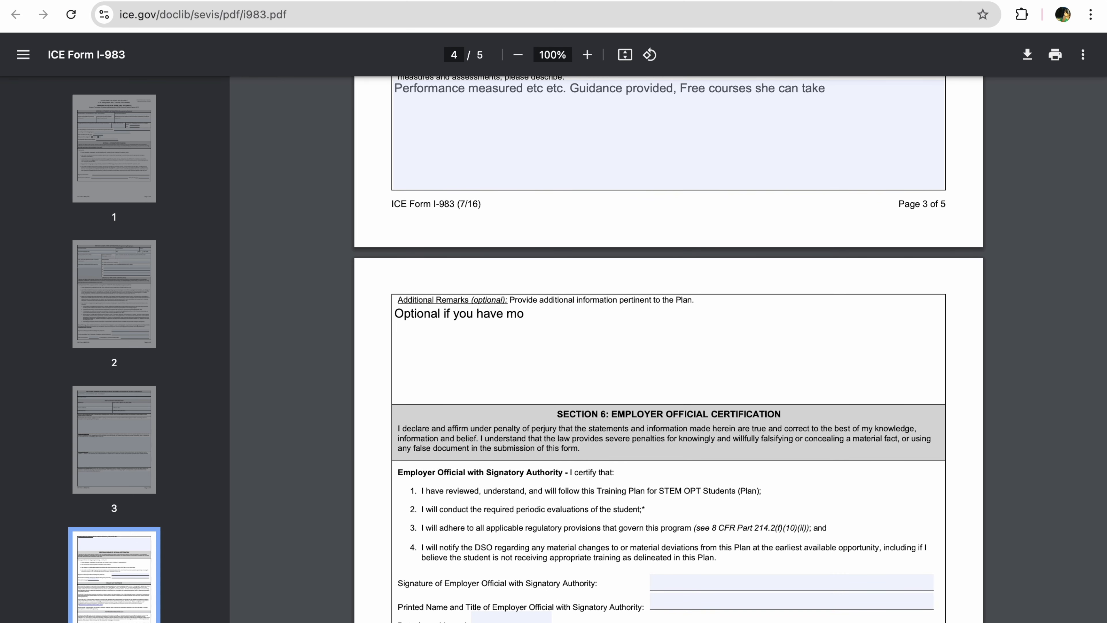
{"action": "type", "text": "re data. I kept it empty"}
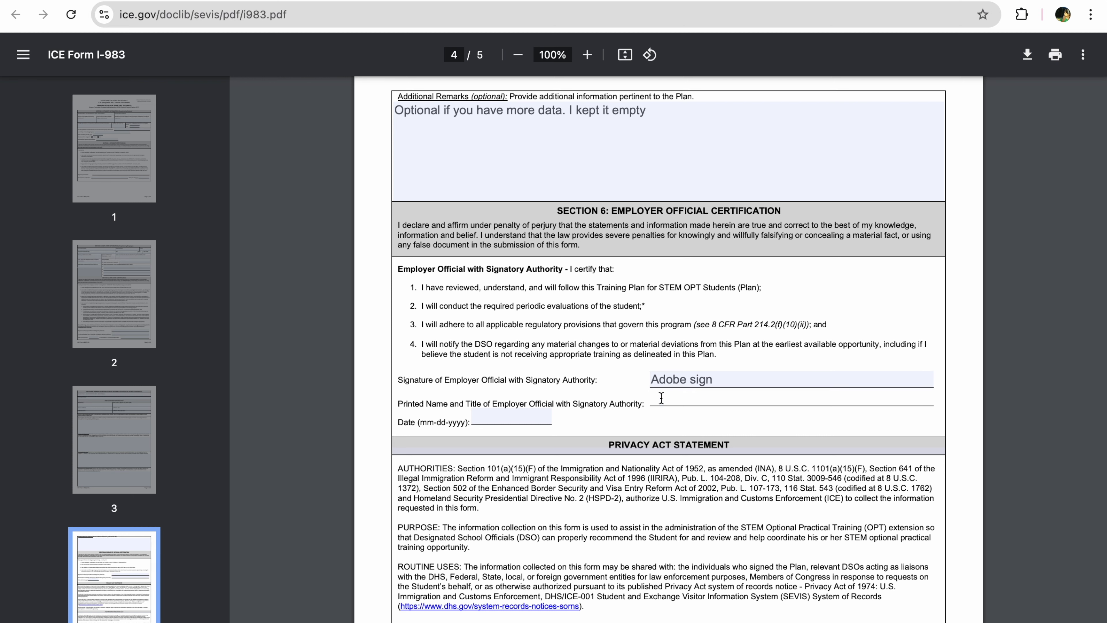
{"action": "scroll", "scroll_direction": "down", "scroll_amount": 3}
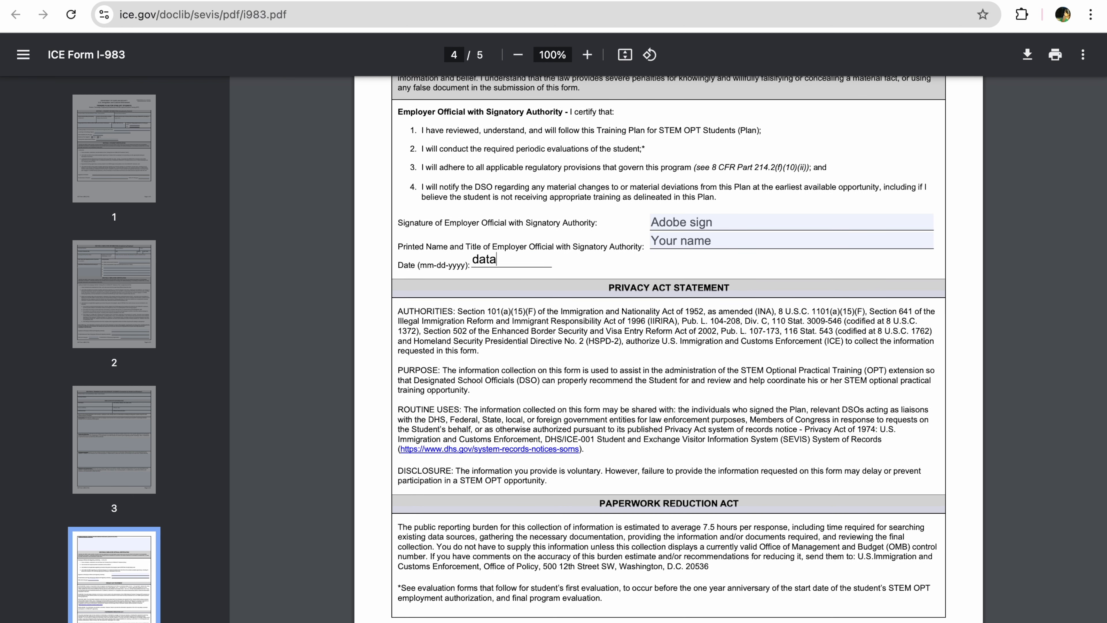
- Enter 'date' as the first evaluation's From date on page 5
{"action": "scroll", "scroll_direction": "down", "scroll_amount": 3}
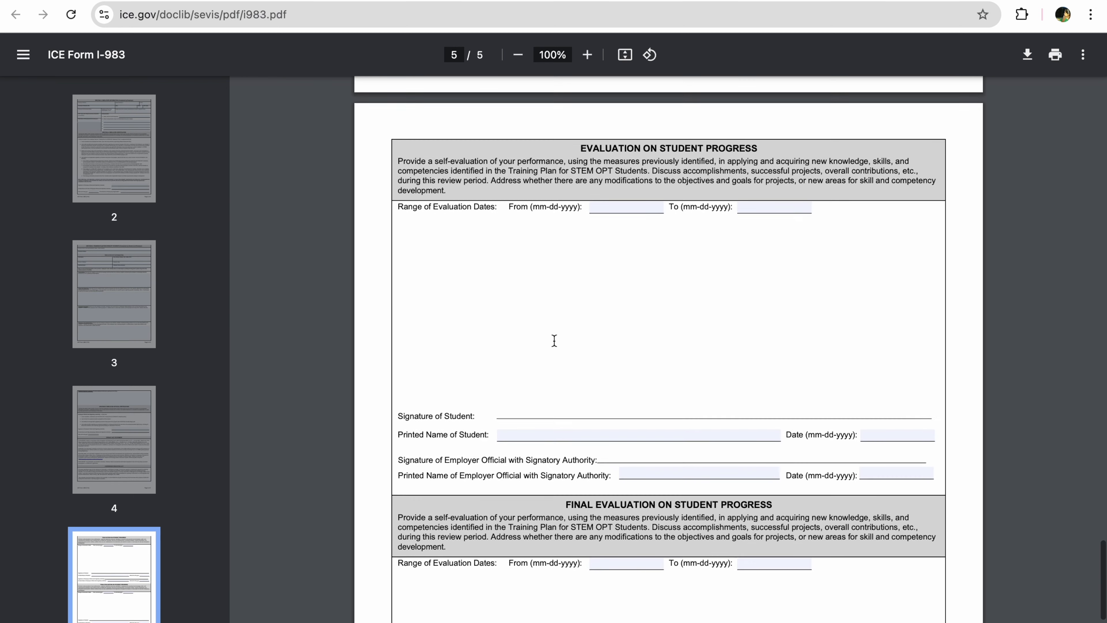
{"action": "left_click", "coordinate": [626, 211]}
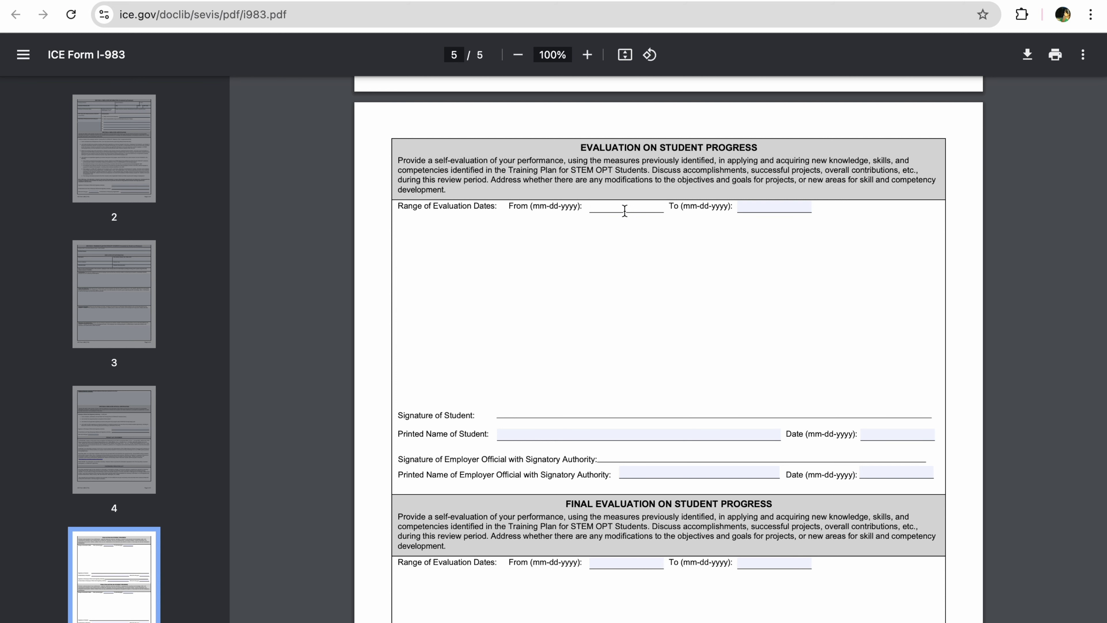
{"action": "type", "text": "date"}
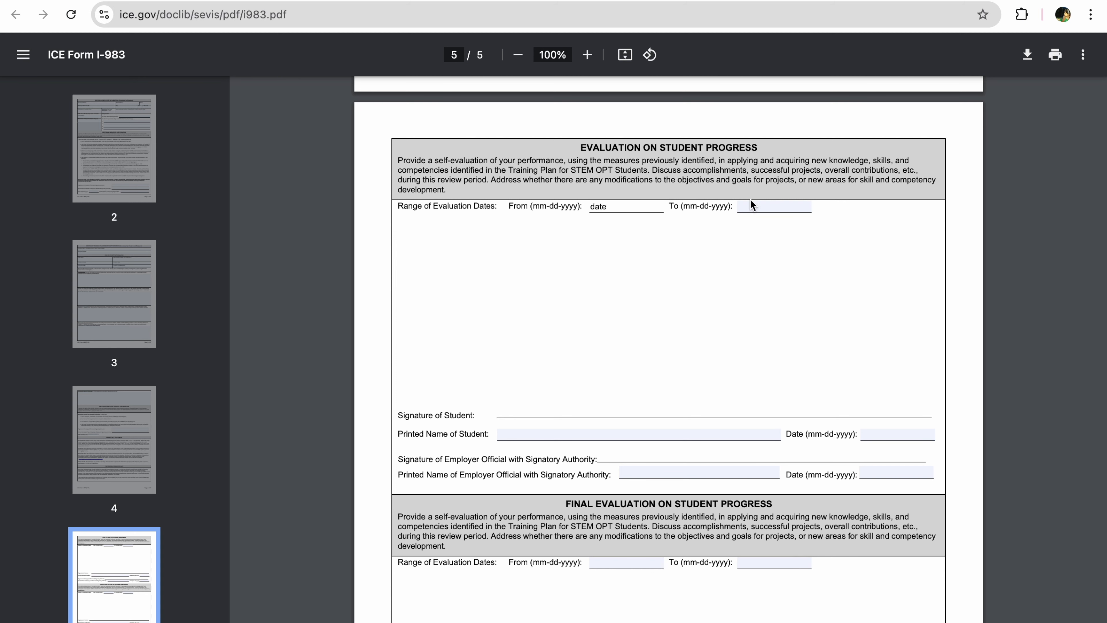
{"action": "scroll", "scroll_direction": "down", "scroll_amount": 3}
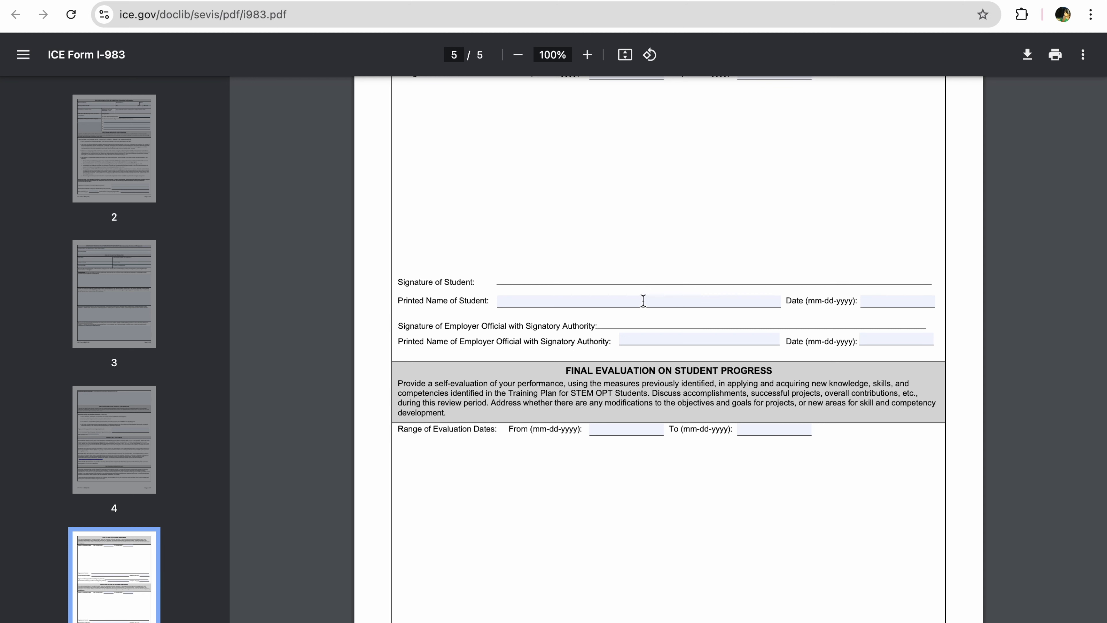
- Fill student name 'Your name', date 'date' and employer name 'Employer should fill' in the evaluation
{"action": "type", "text": "Your name"}
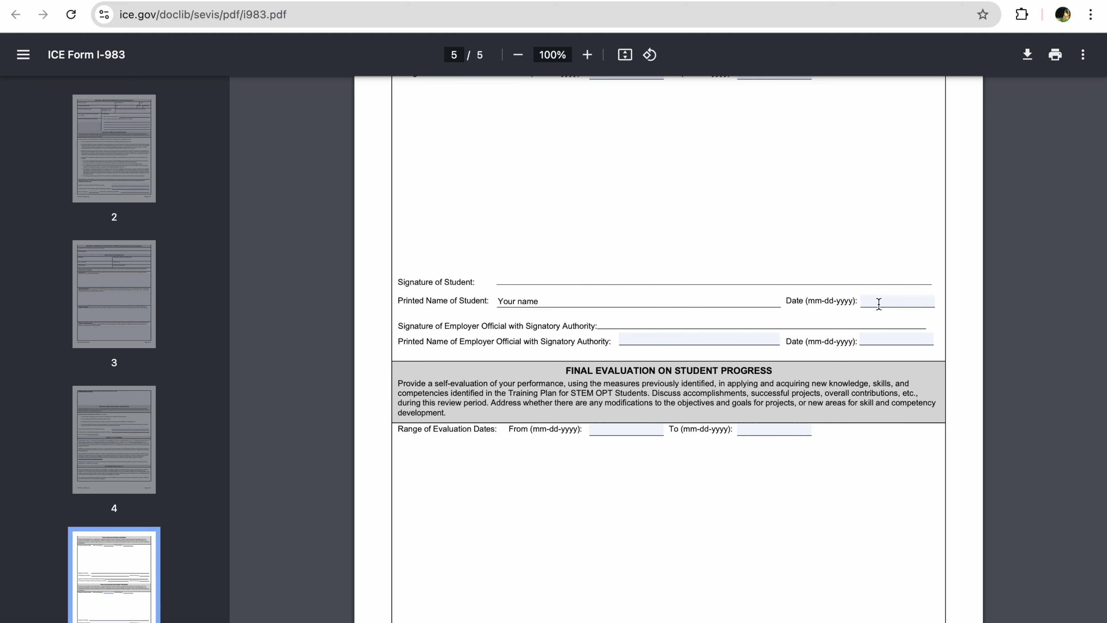
{"action": "type", "text": "date"}
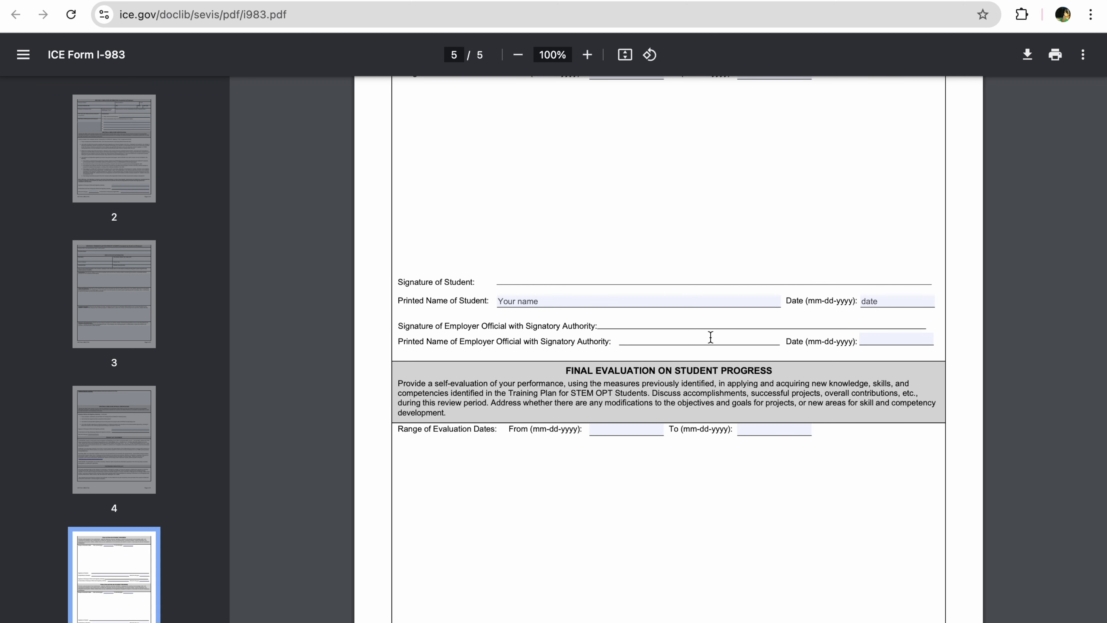
{"action": "type", "text": "Employer"}
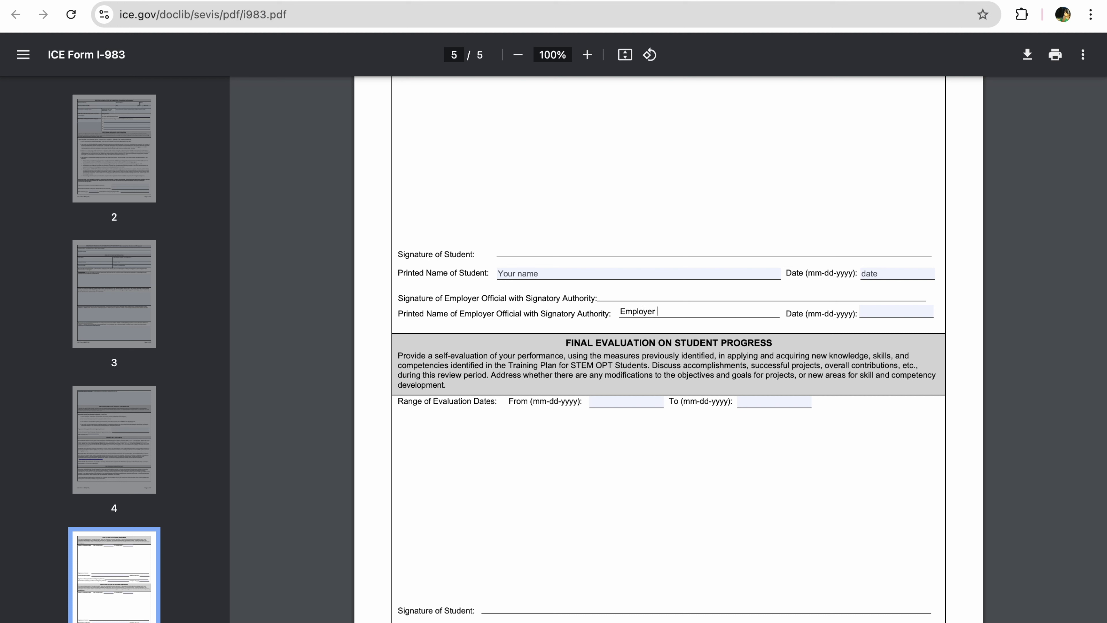
{"action": "type", "text": "should fill"}
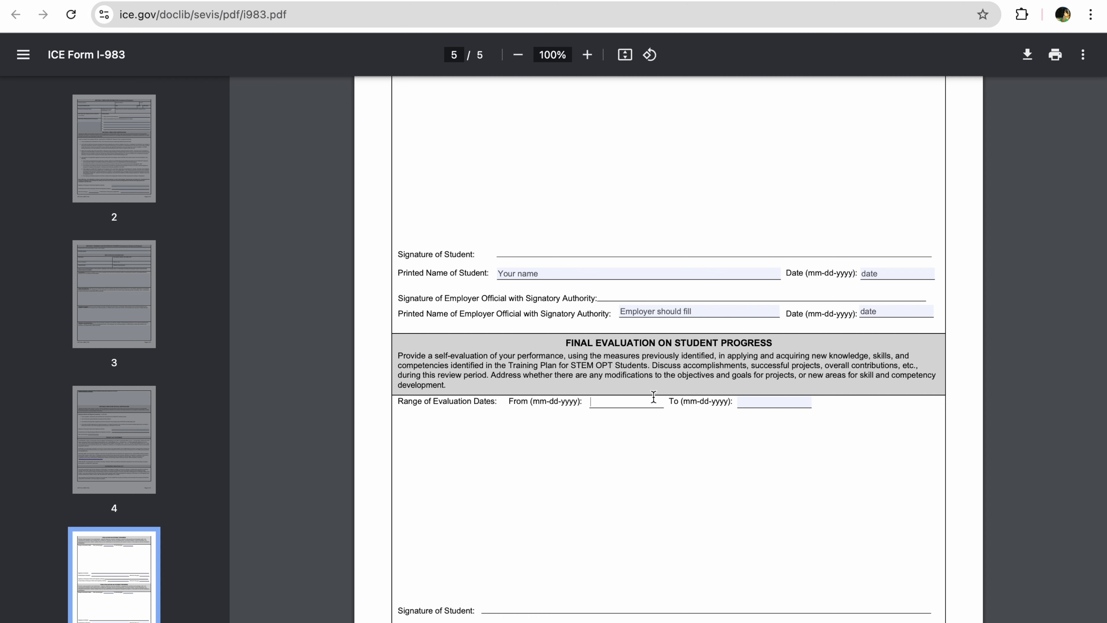
- Fill the Final Evaluation date range as 'Since you joined' to 'Till now'
{"action": "scroll", "scroll_direction": "down", "scroll_amount": 3}
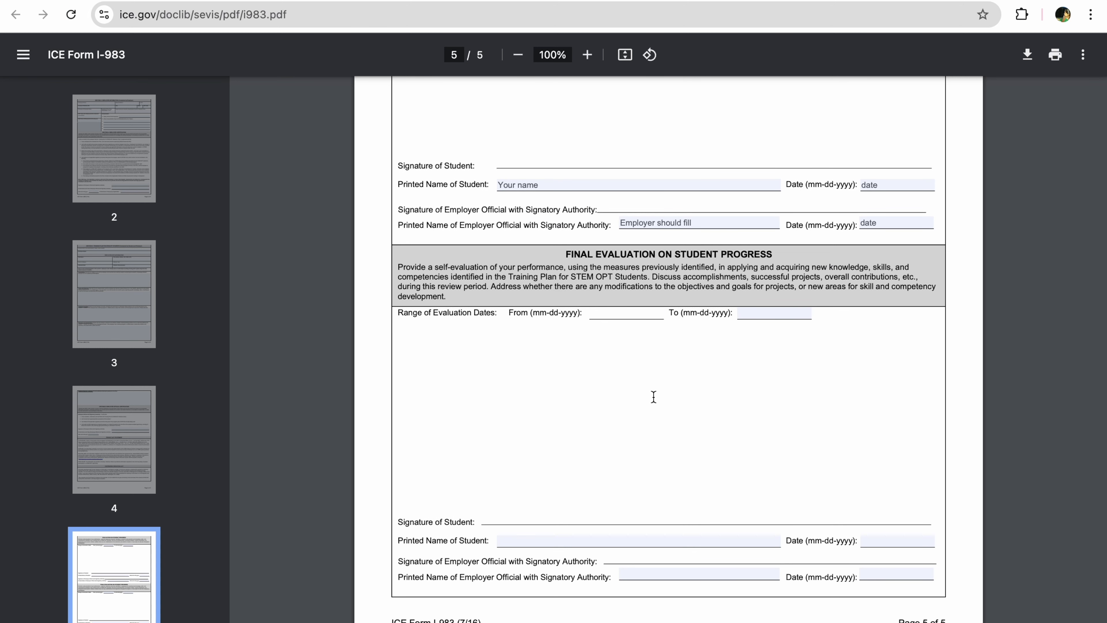
{"action": "type", "text": "Since you joined"}
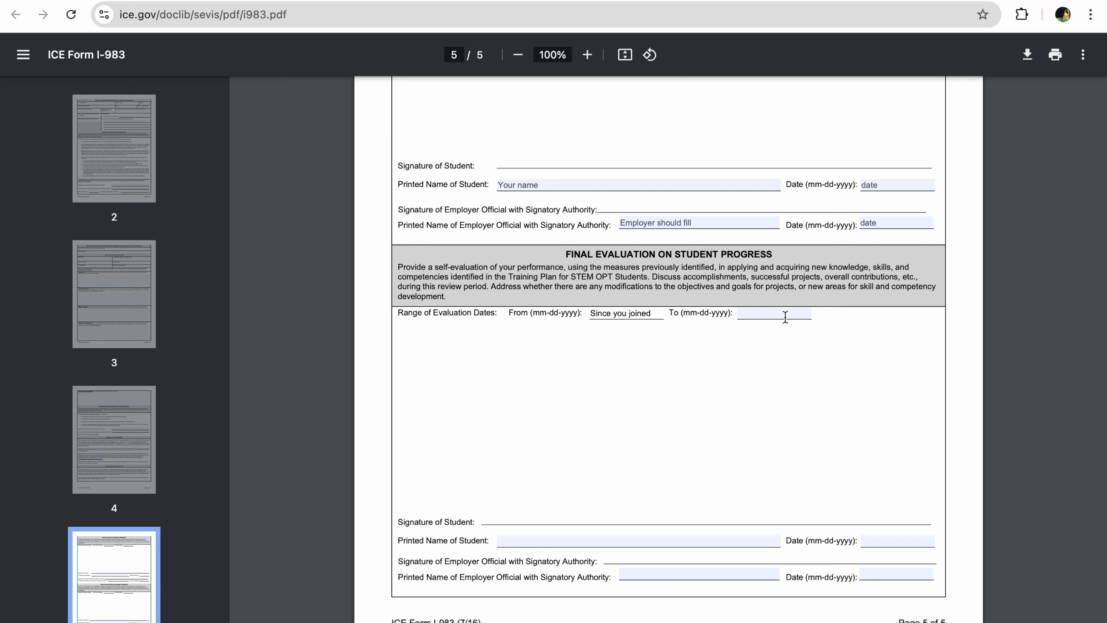
{"action": "type", "text": "Till now"}
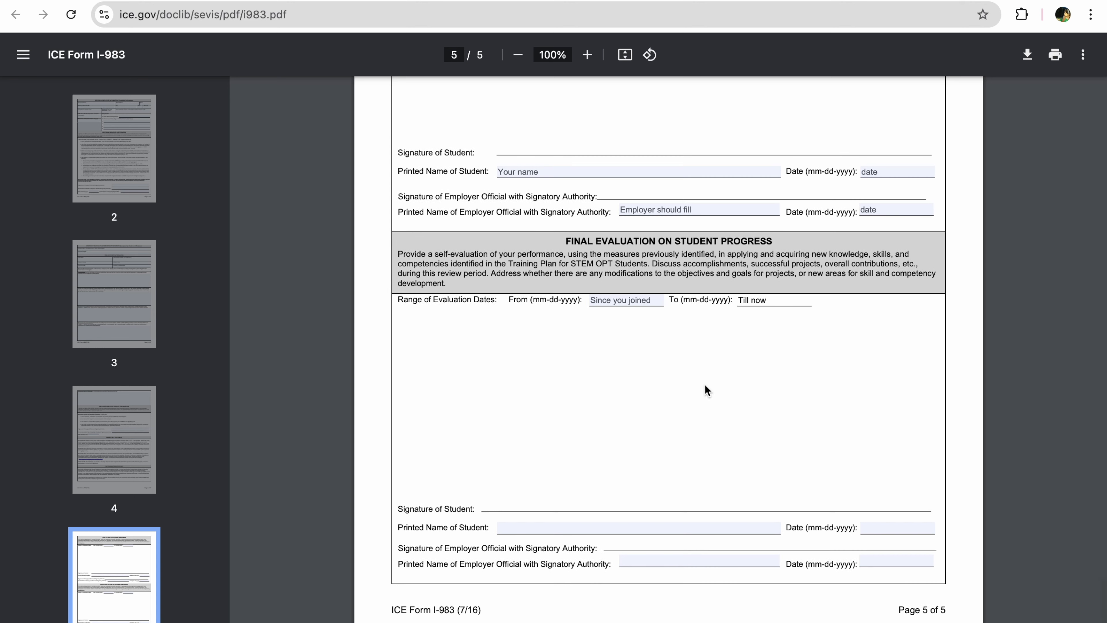
{"action": "mouse_move", "coordinate": [496, 367]}
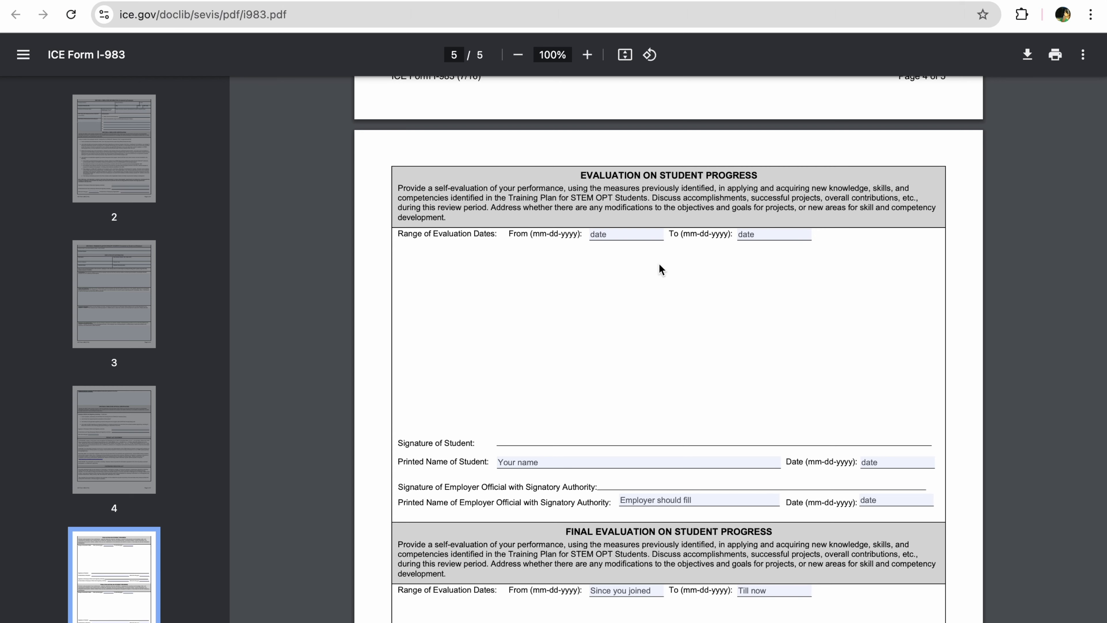
{"action": "scroll", "scroll_direction": "down", "scroll_amount": 3}
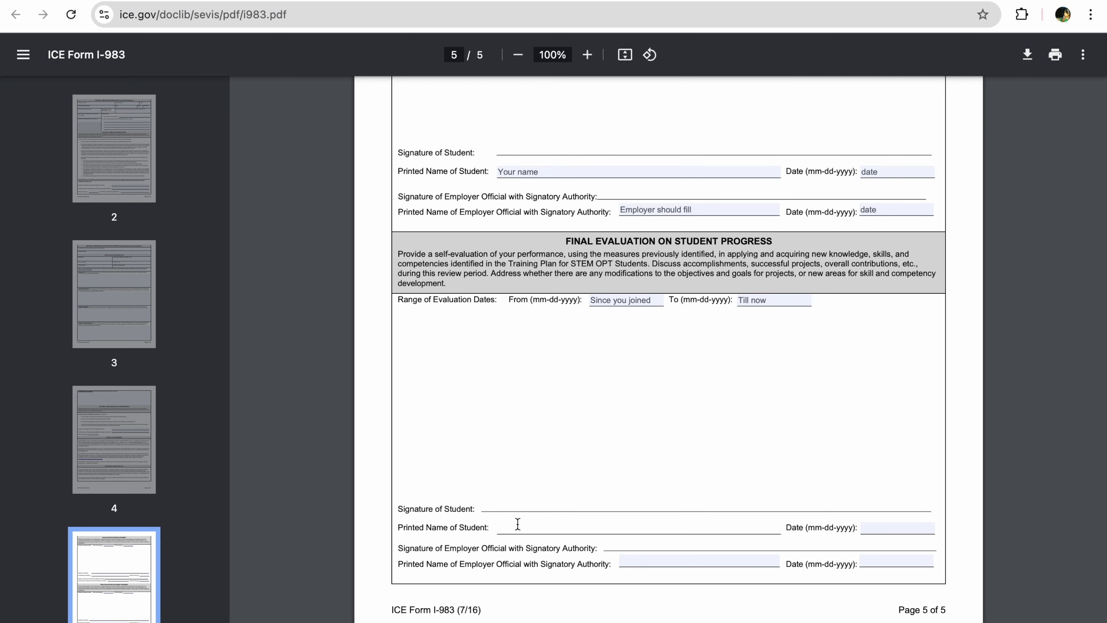